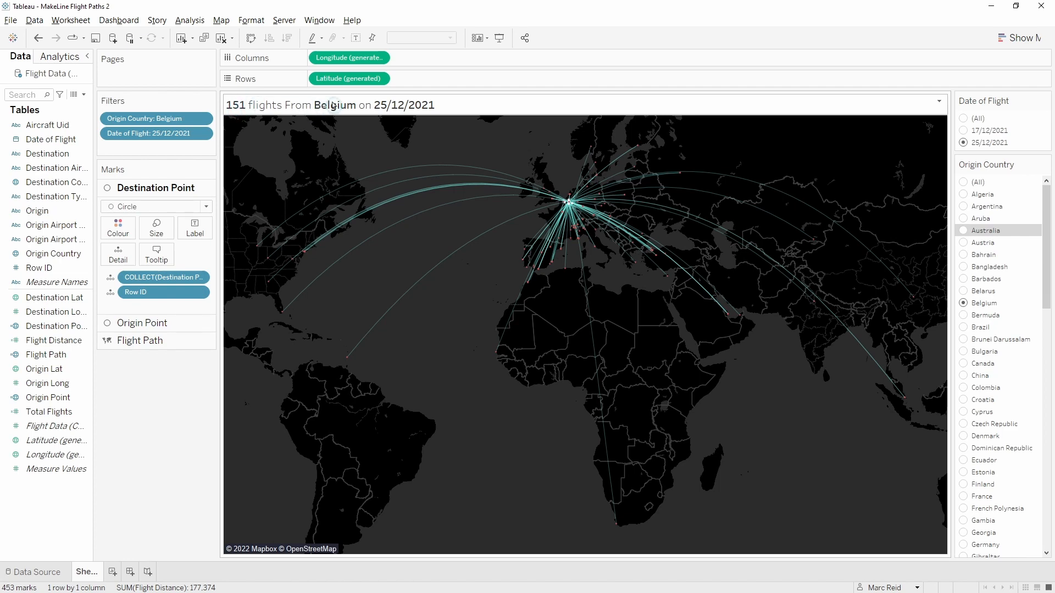
- Switch the Origin Country filter from Belgium to Austria, then to Bangladesh
click(963, 242)
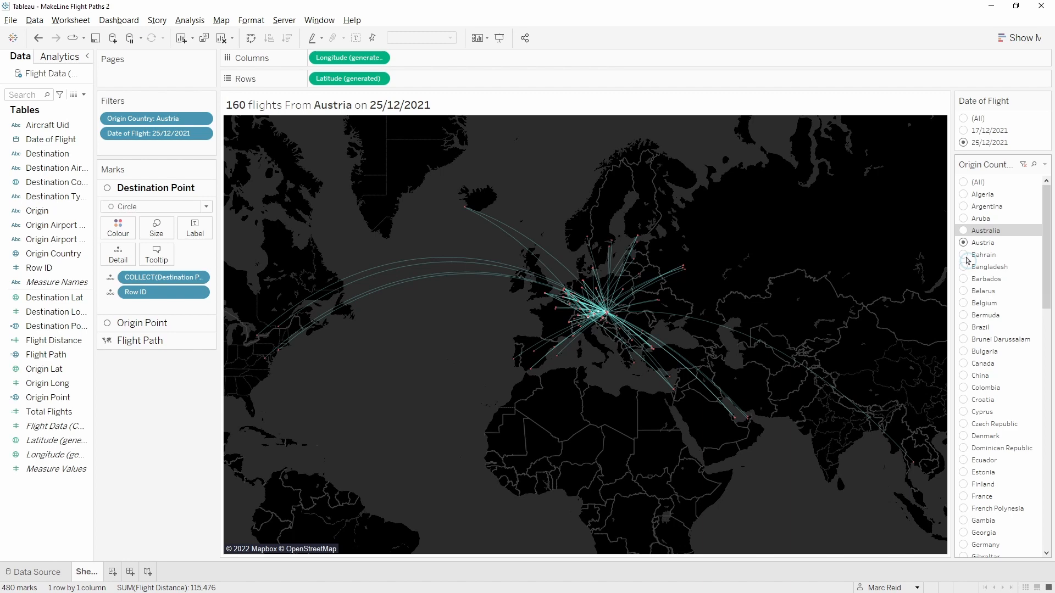
click(963, 267)
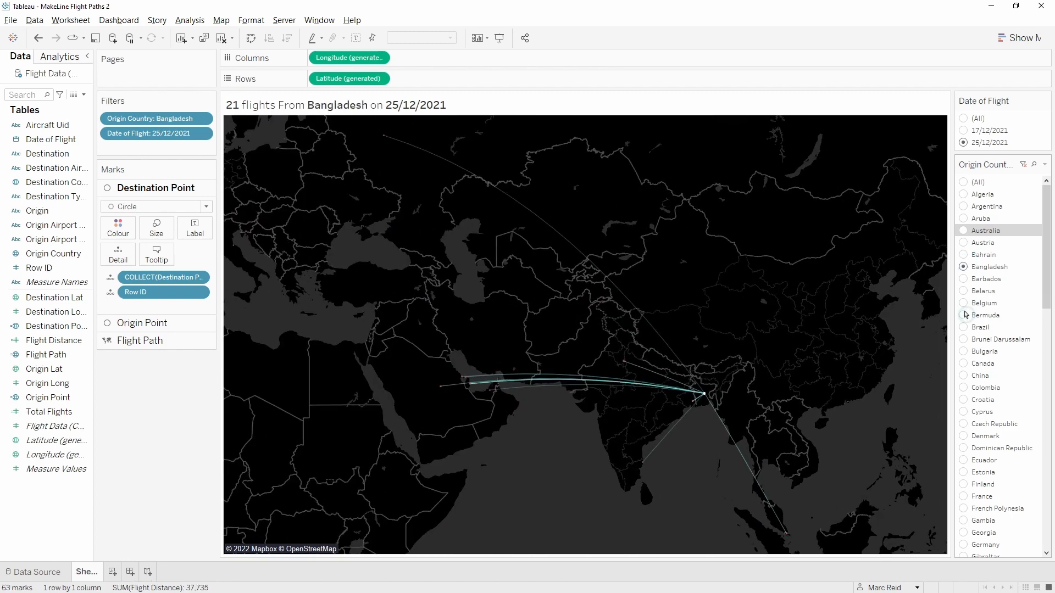
click(963, 326)
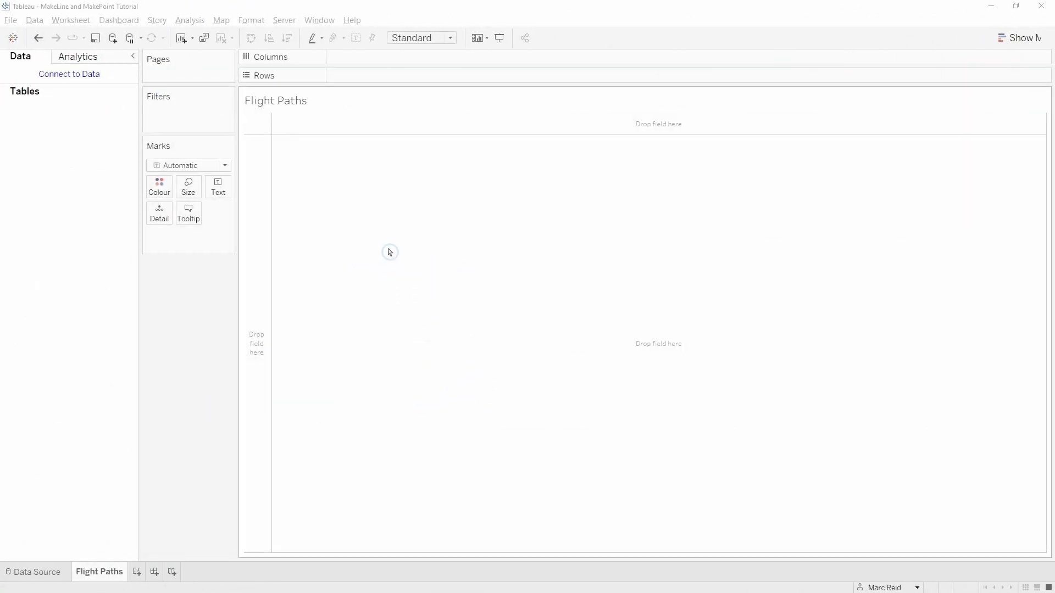
mouse_move(390, 252)
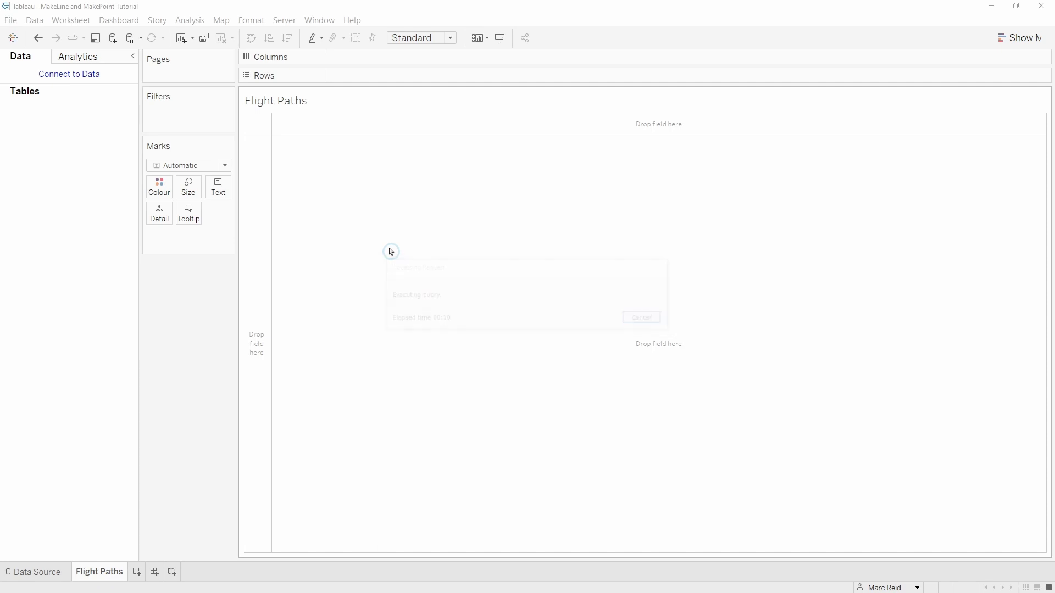
- Open the Data Source tab to review the Clean Flight Data fields
click(32, 572)
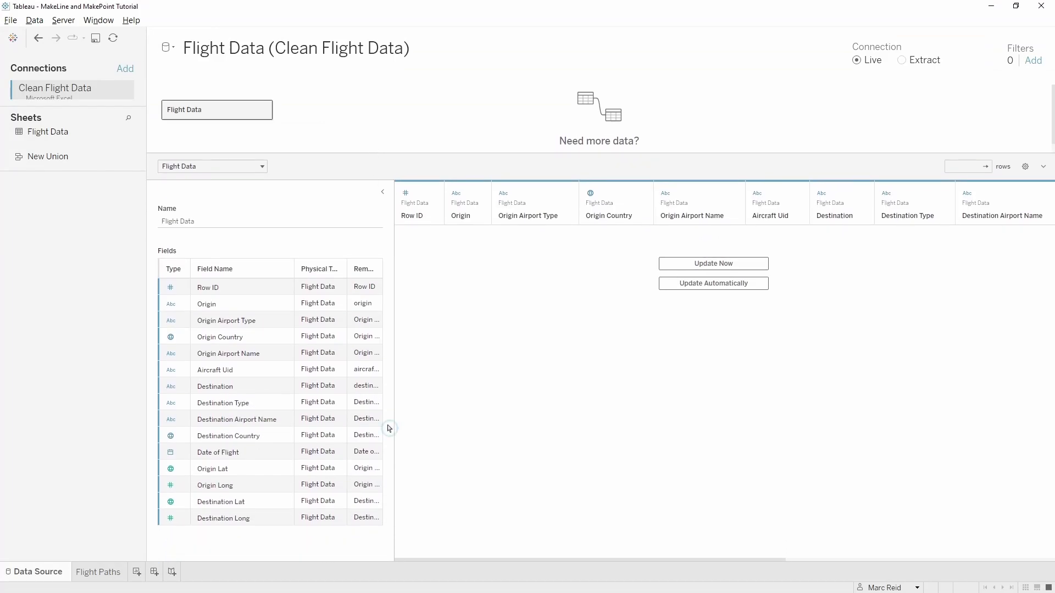
mouse_move(467, 279)
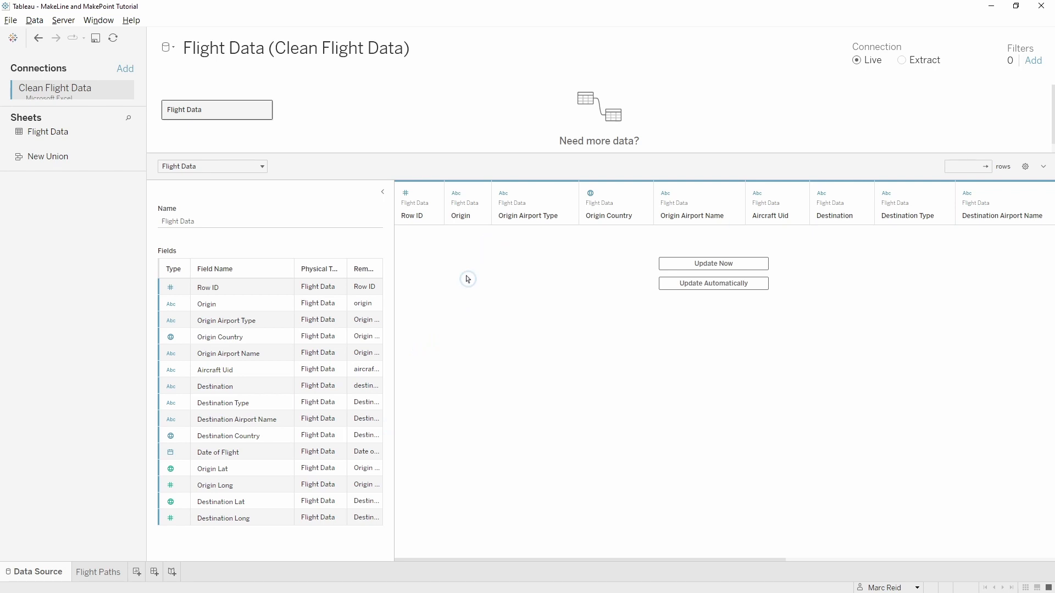
mouse_move(408, 262)
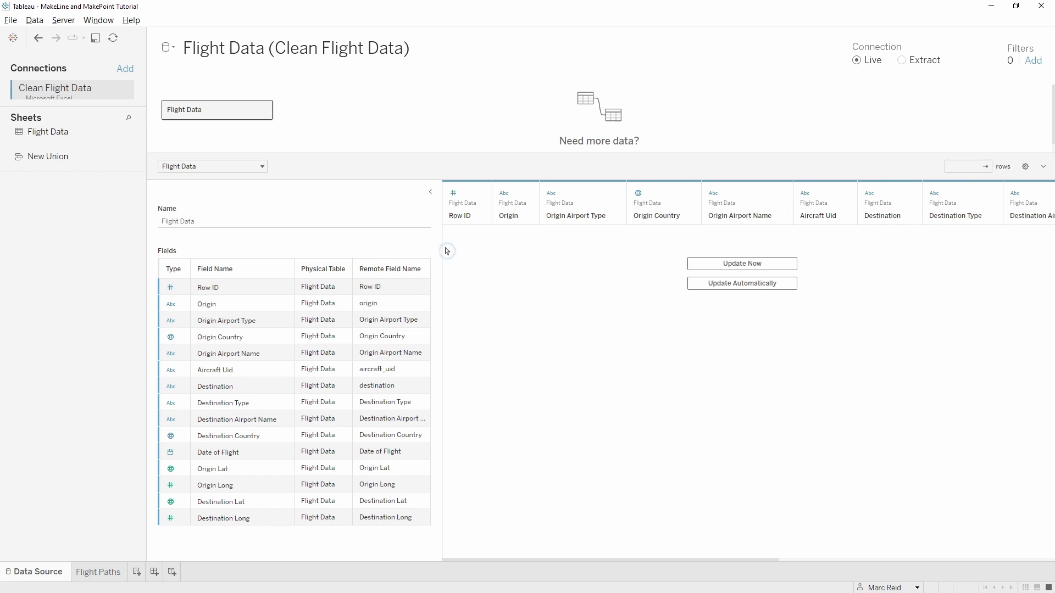
- Back on the Flight Paths sheet, create the Origin Point MAKEPOINT calculated field
click(98, 572)
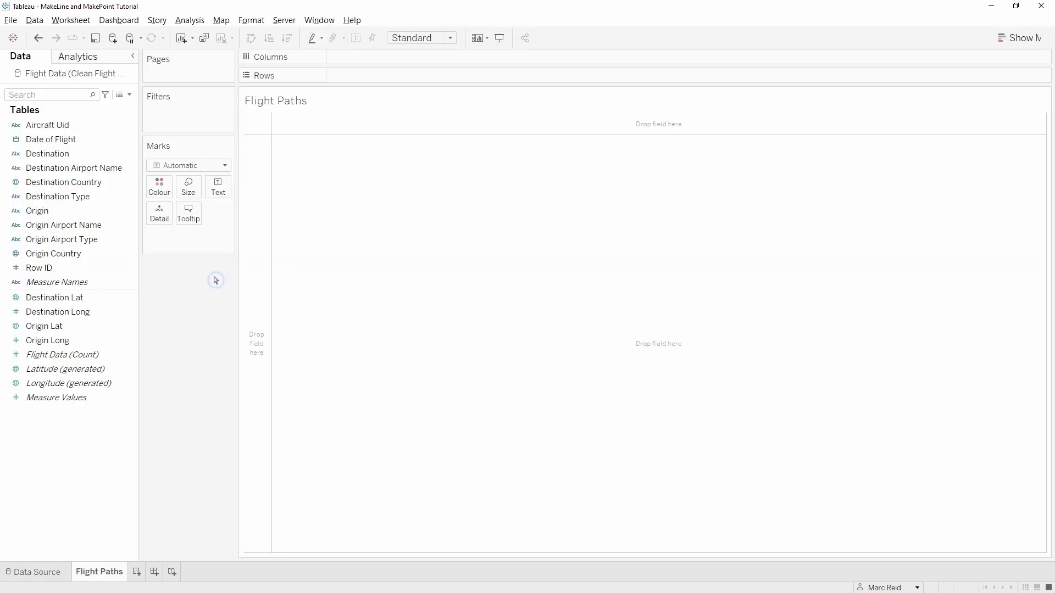
click(47, 340)
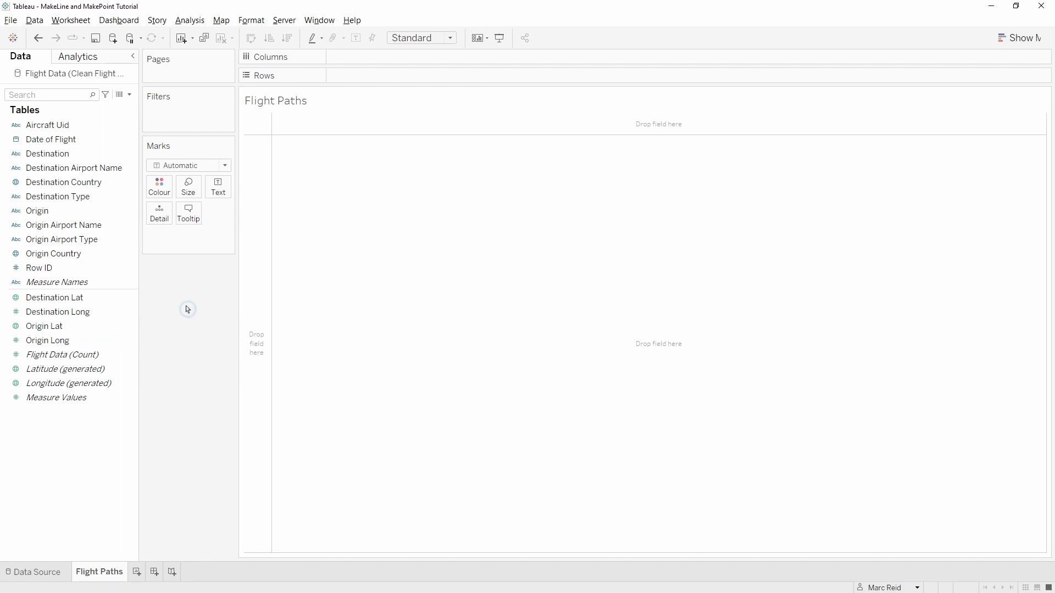
click(189, 21)
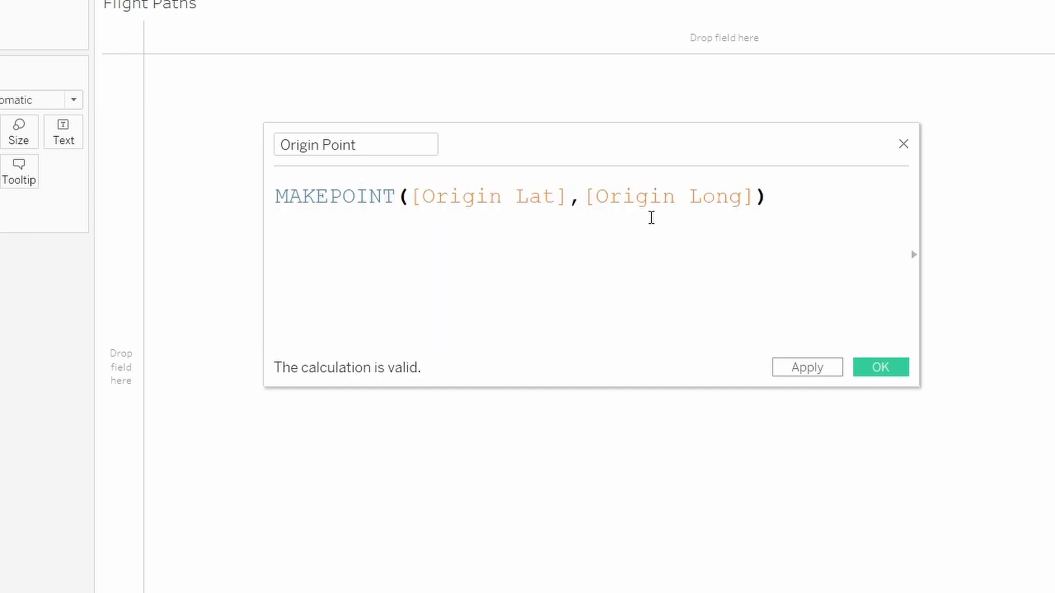
click(636, 196)
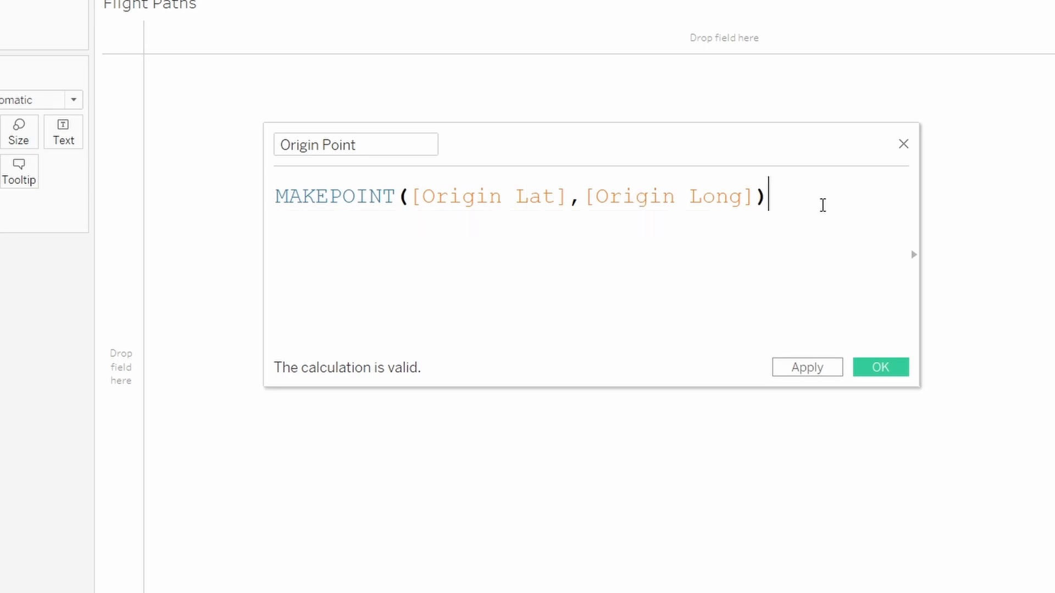
click(881, 367)
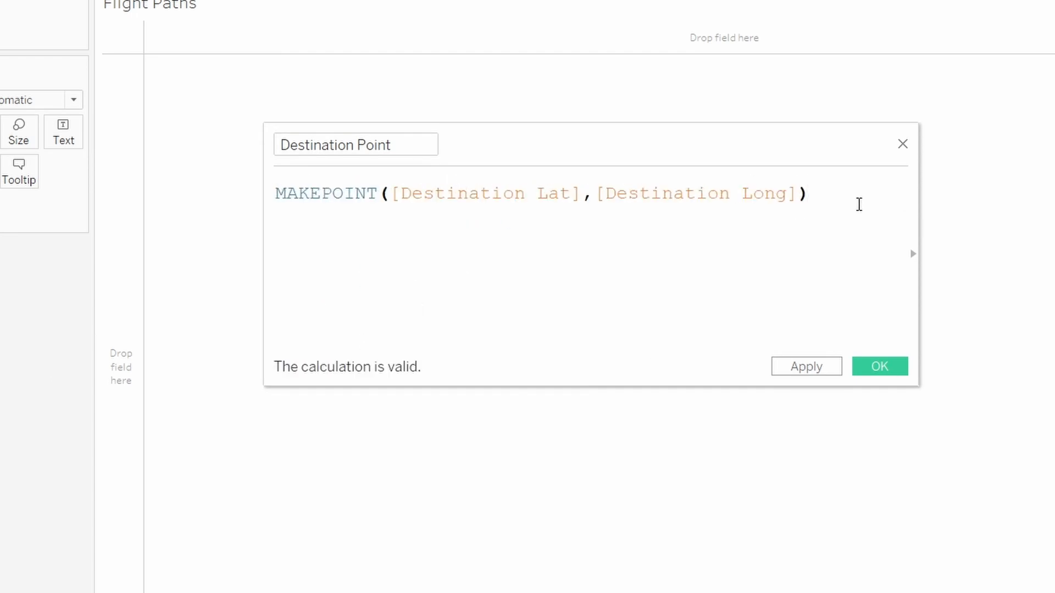
- Save Destination Point and create Flight Path as MAKELINE([Origin Point],[Destination Point])
click(879, 366)
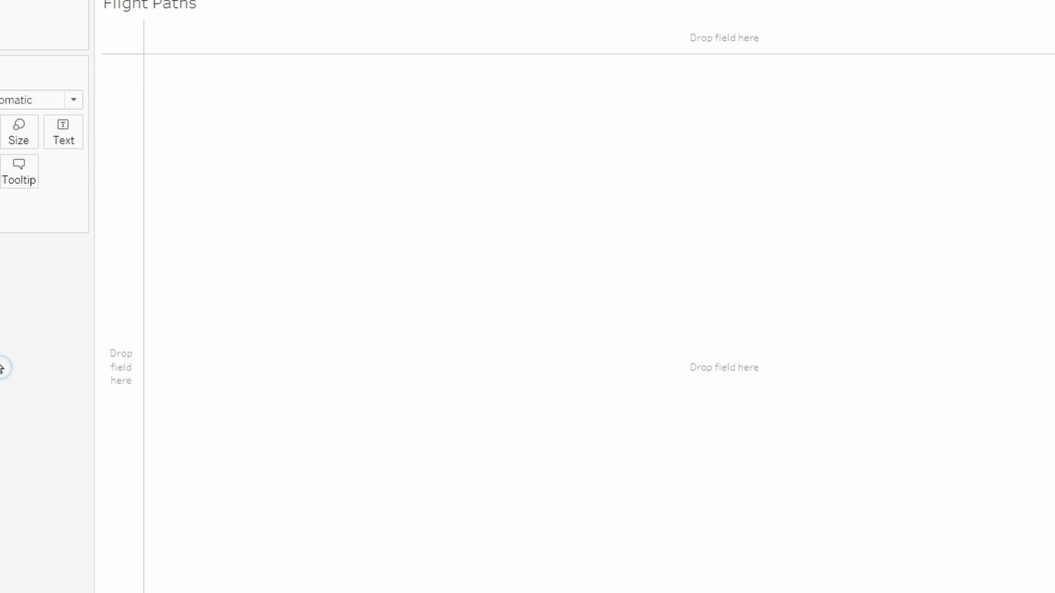
mouse_move(29, 368)
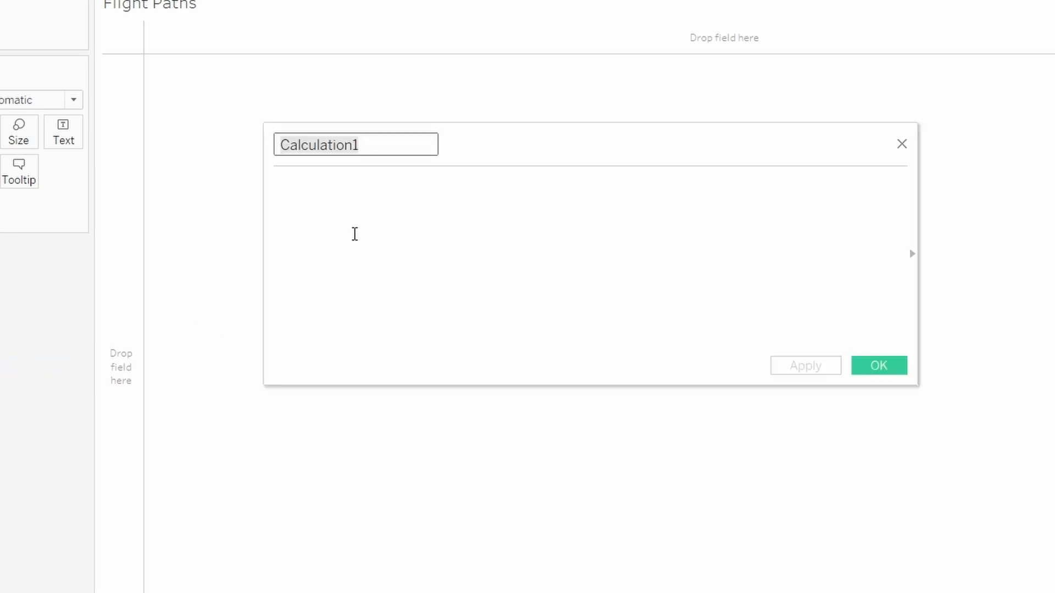
text(MAKELINE([Origin Point],[Destination Point]))
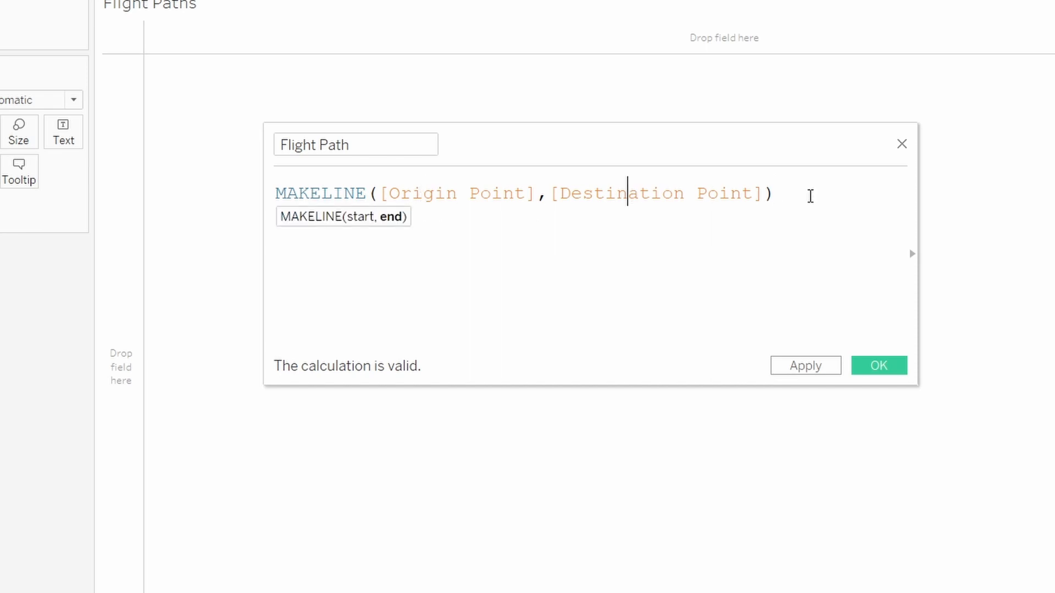
click(879, 366)
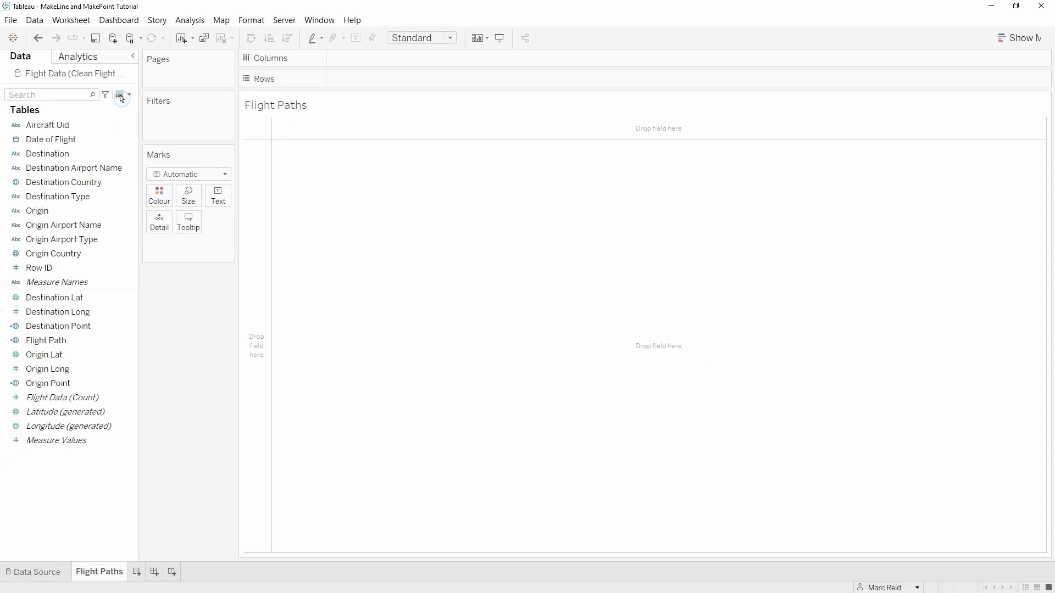
- Maximise the View Data window and inspect Destination Point and Flight Path LineString values
click(120, 95)
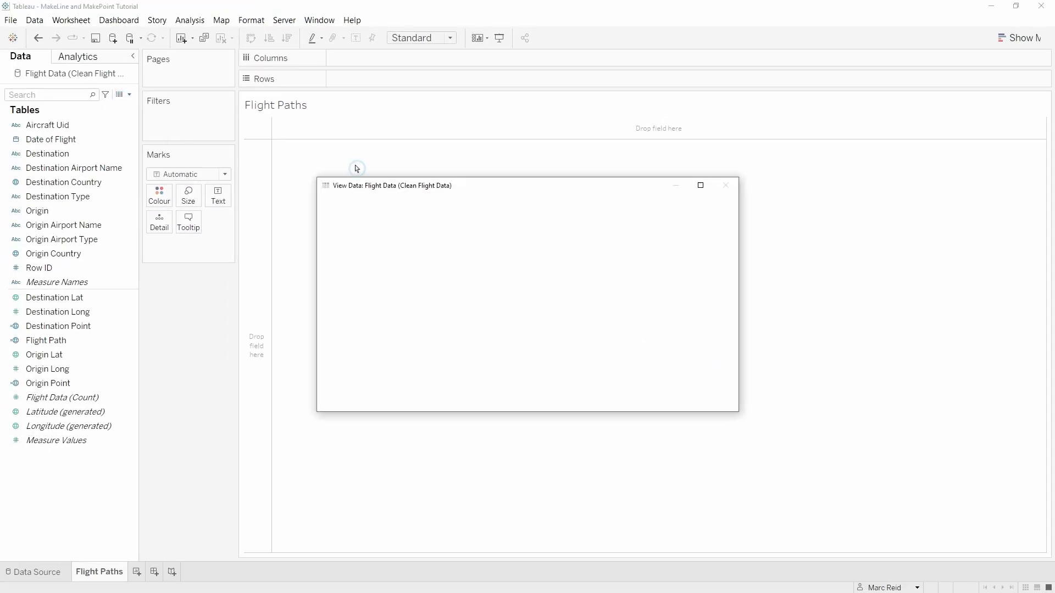
click(700, 185)
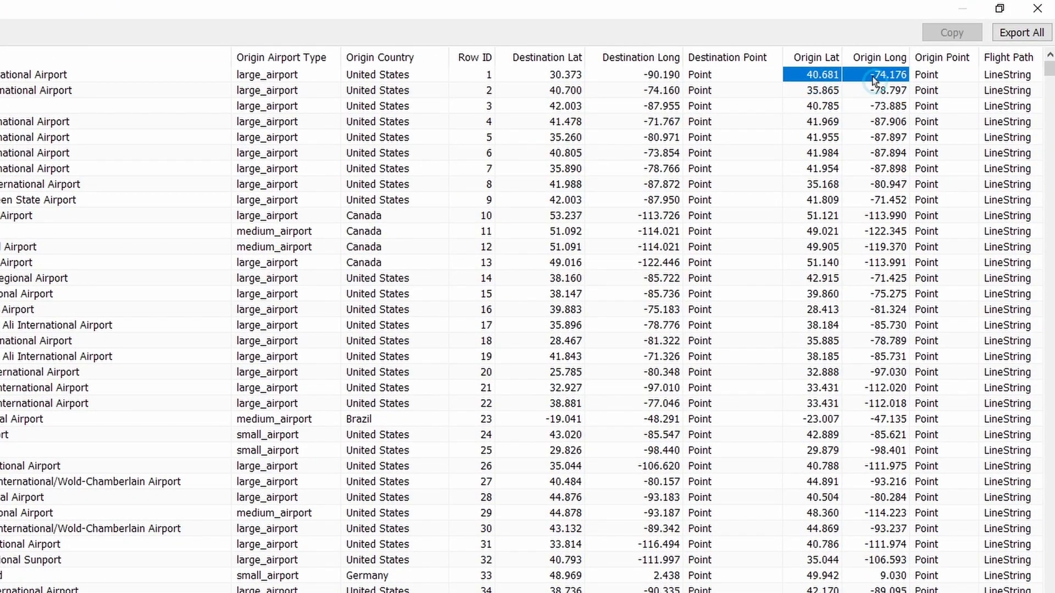
click(936, 75)
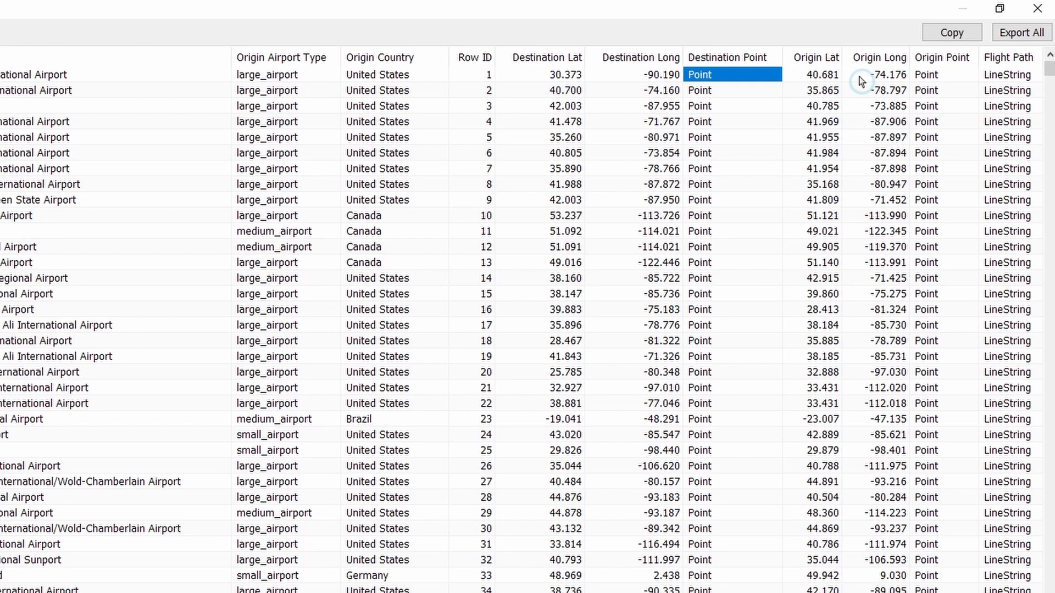
mouse_move(938, 77)
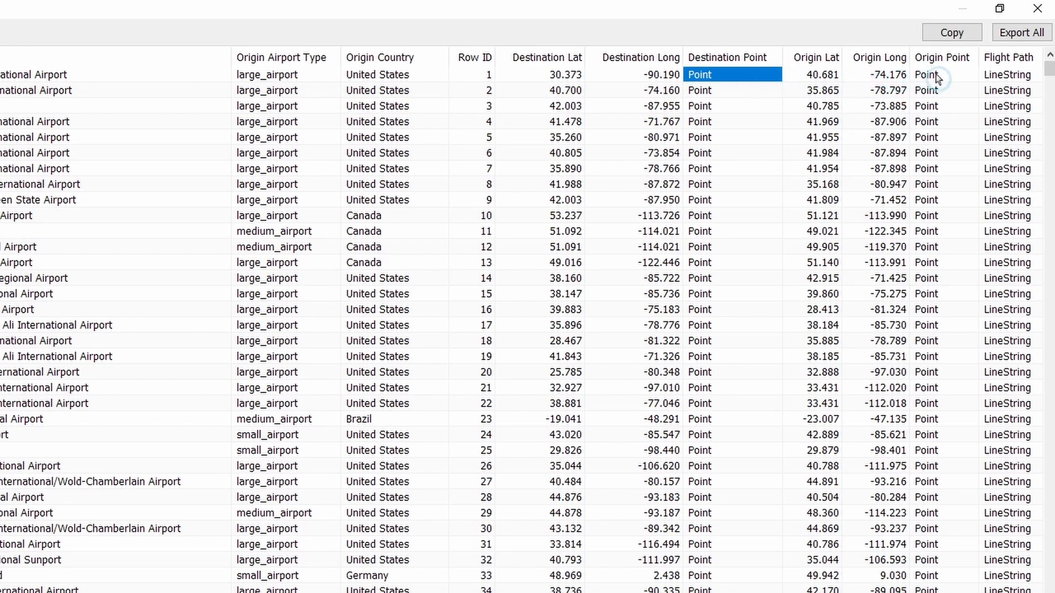
click(941, 74)
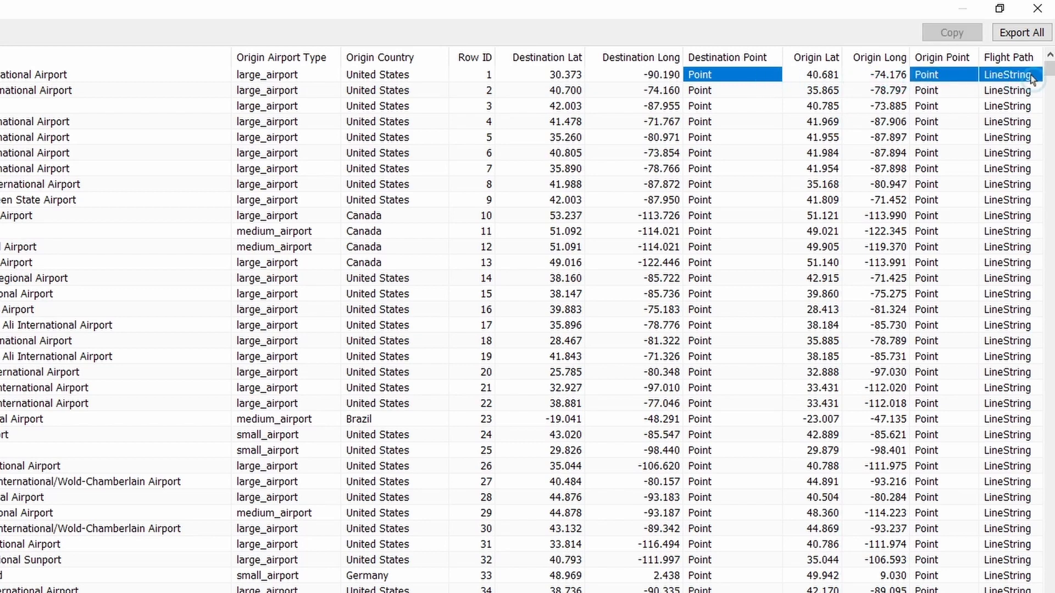
mouse_move(1040, 80)
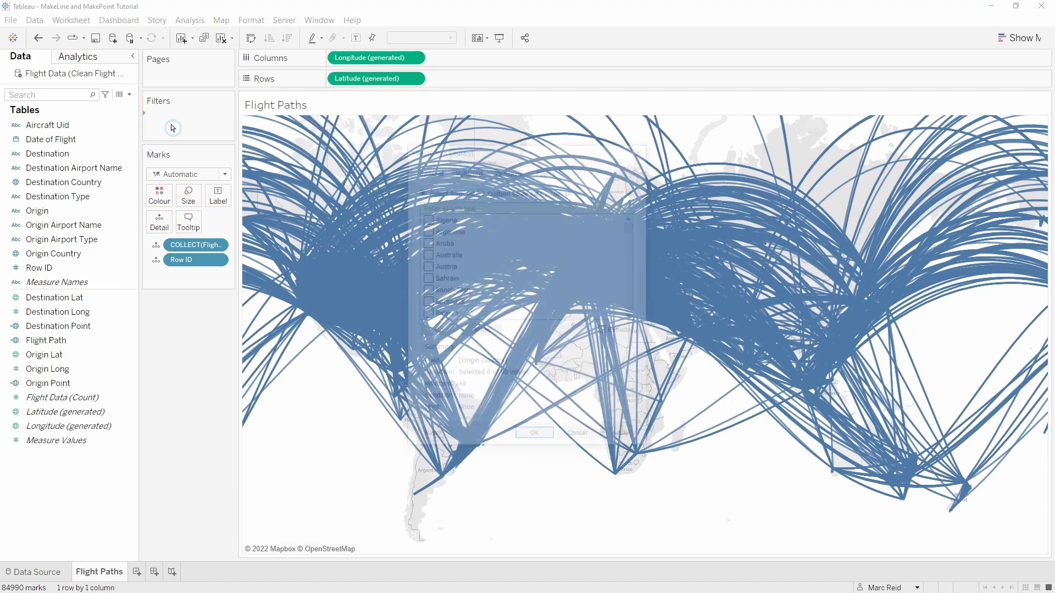
- Filter the map to Belgium departures and make Date of Flight a single-value list
click(425, 286)
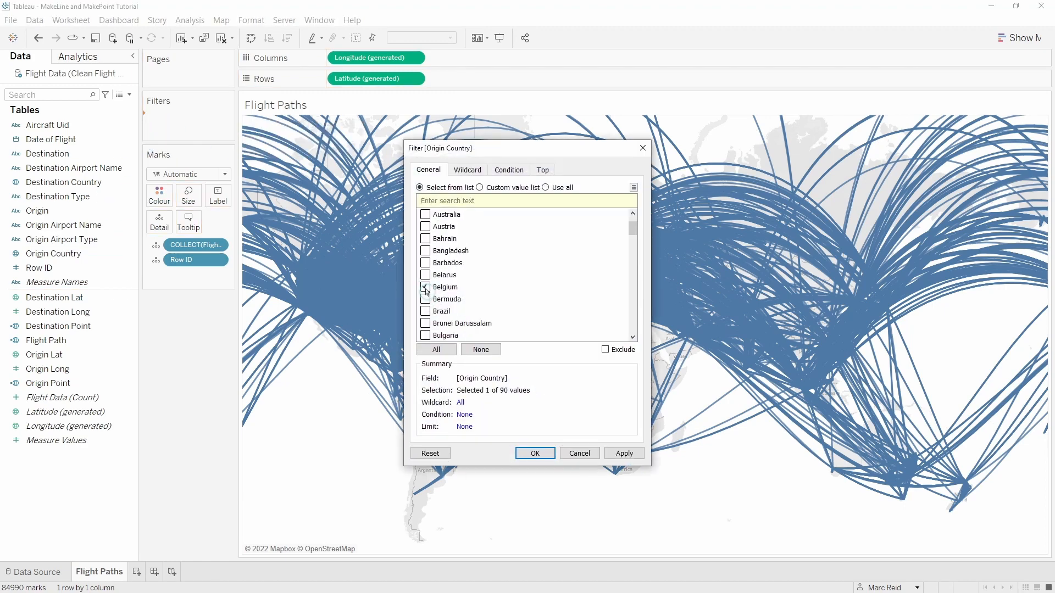
click(534, 454)
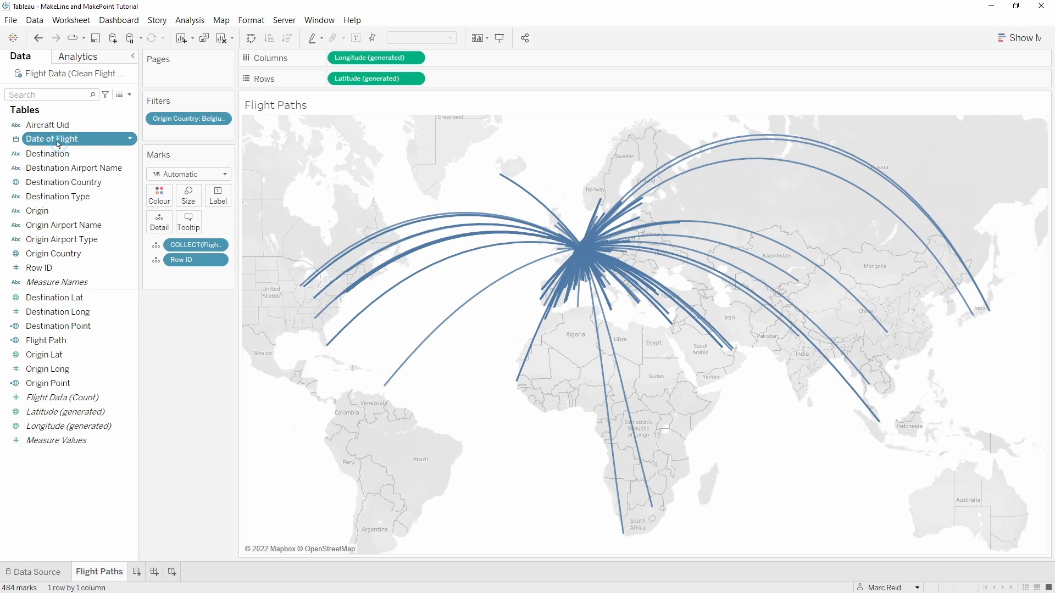
click(50, 138)
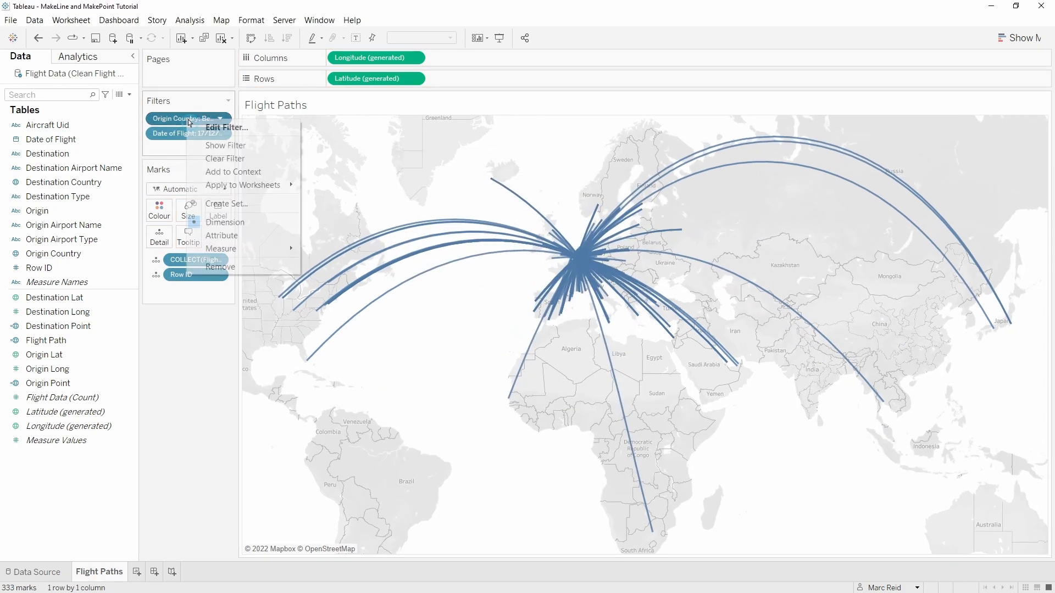
click(225, 145)
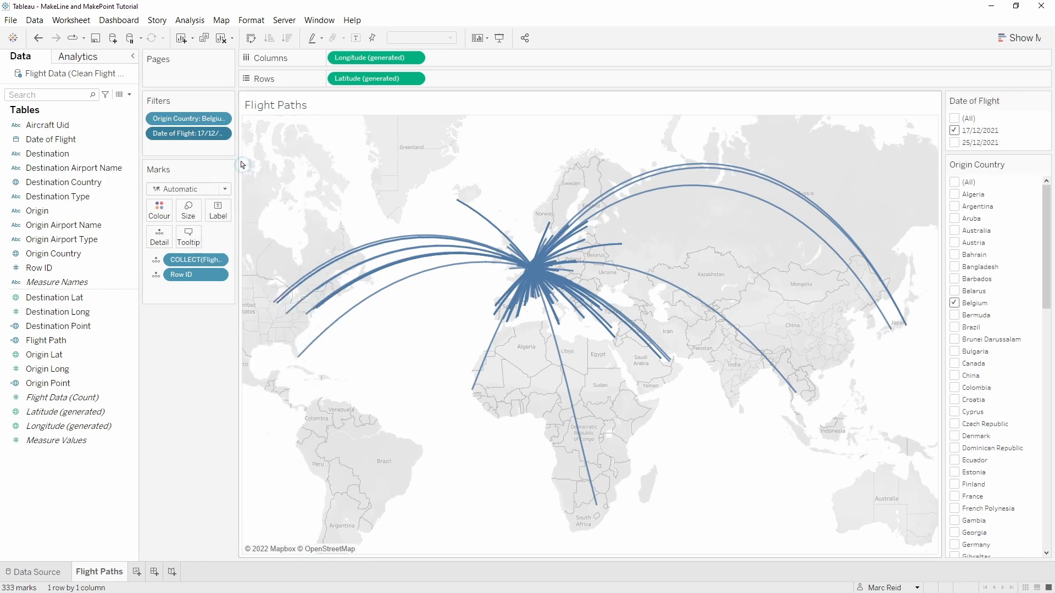
click(1039, 78)
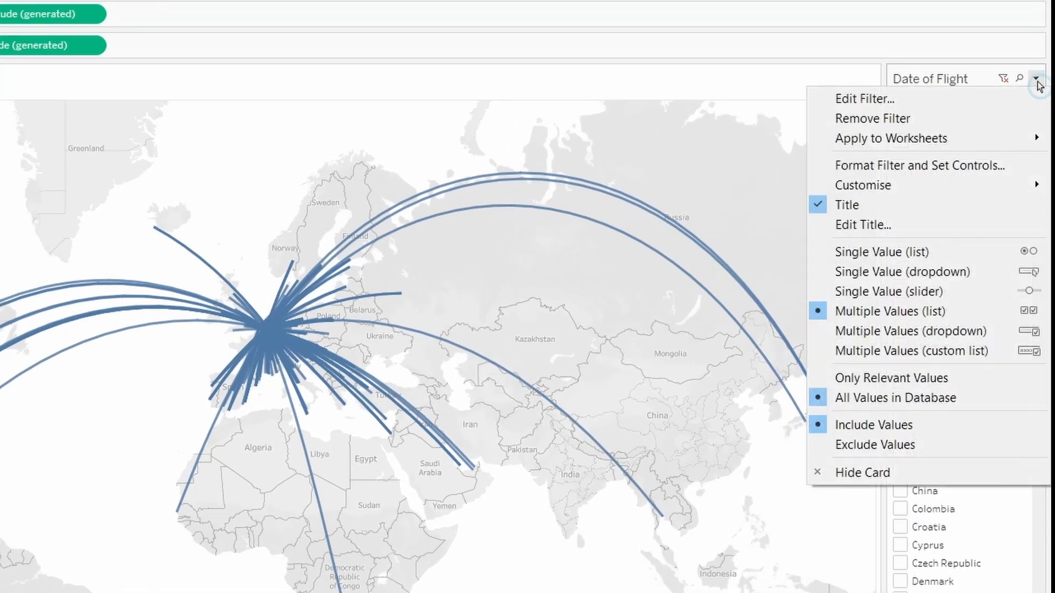
click(878, 252)
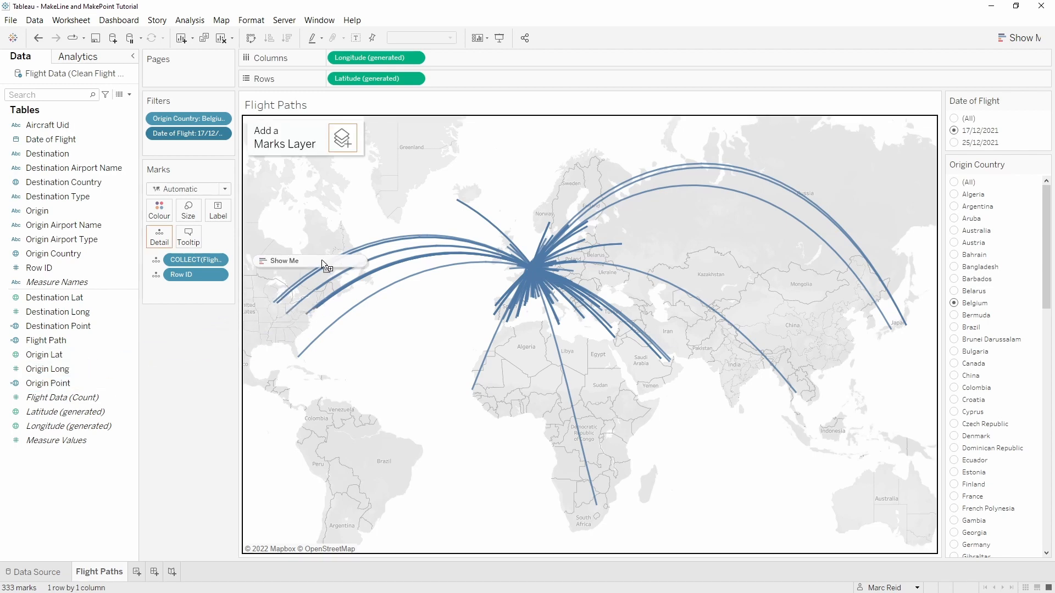
- Add Origin Point and Destination Point as circle layers with adjusted size and colour
drag(49, 383, 347, 135)
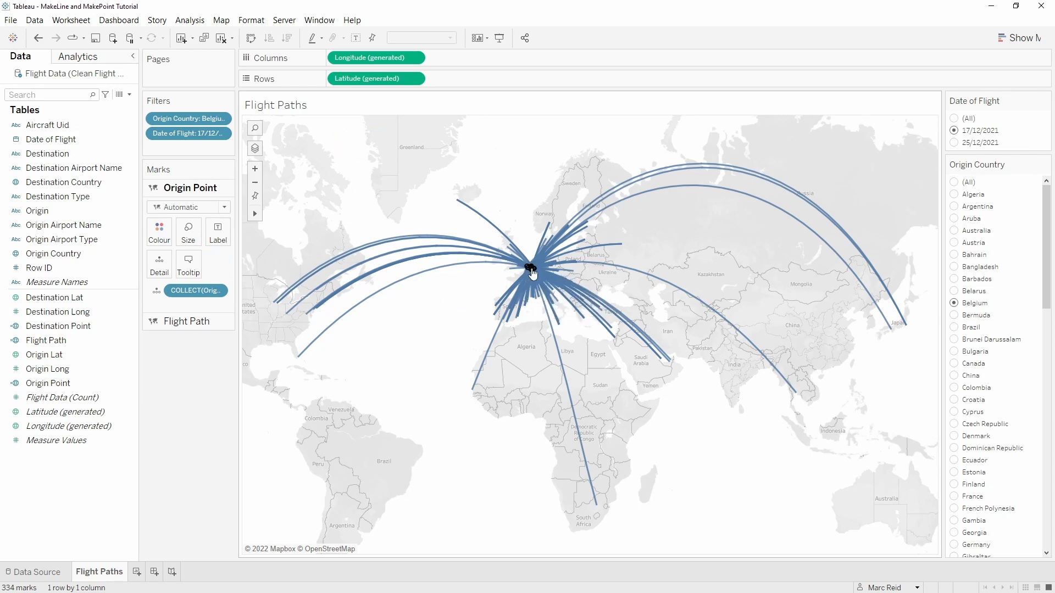
click(186, 207)
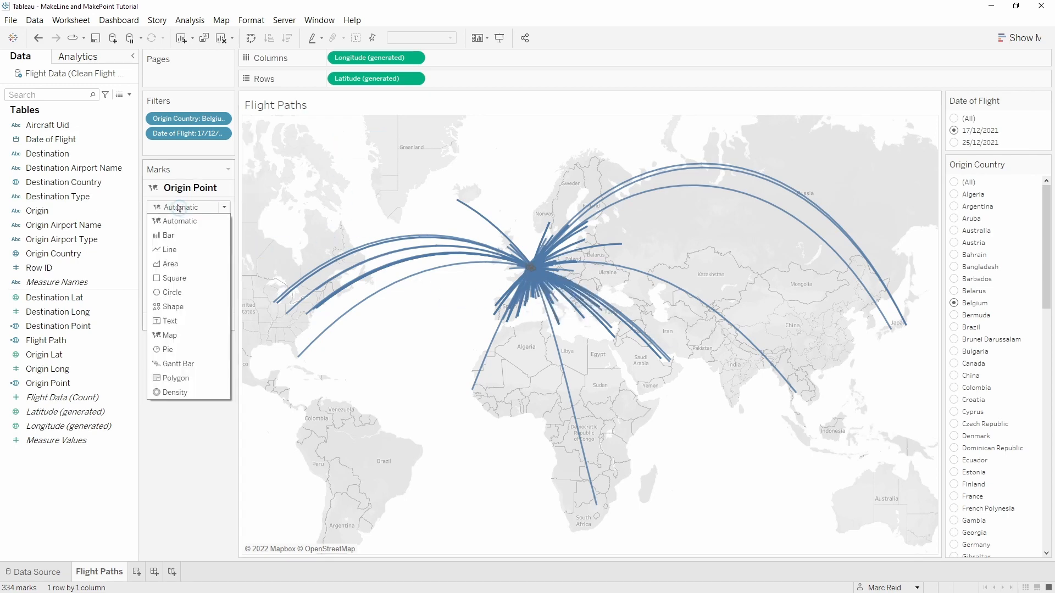
click(170, 292)
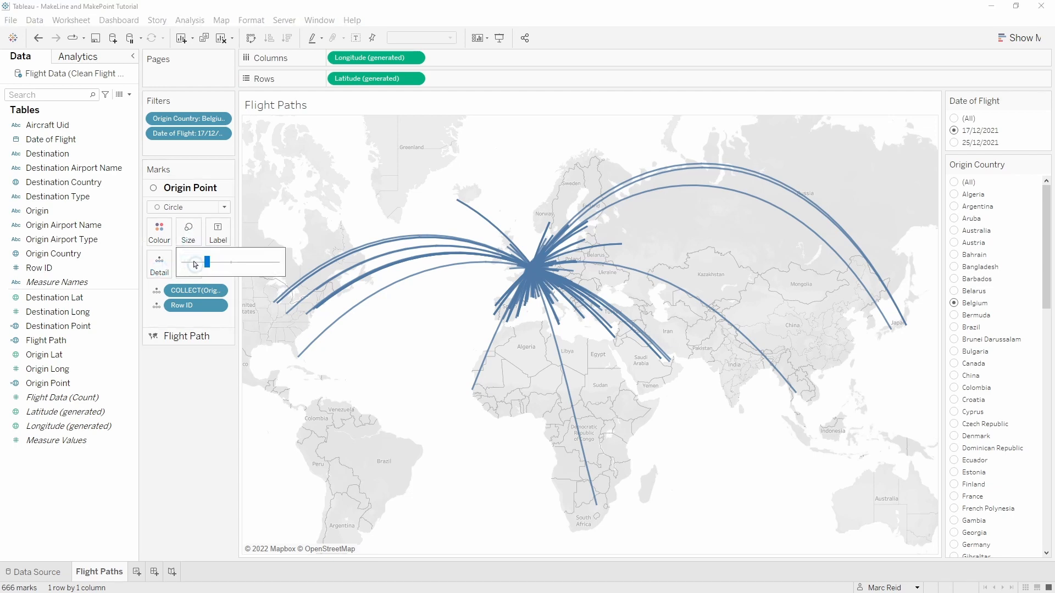
click(159, 231)
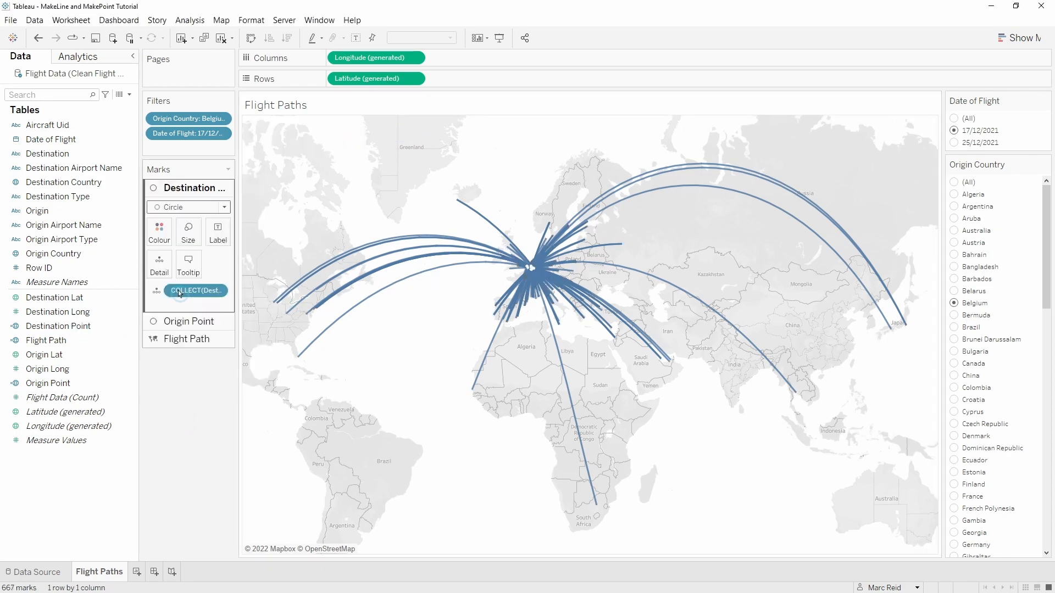
click(160, 232)
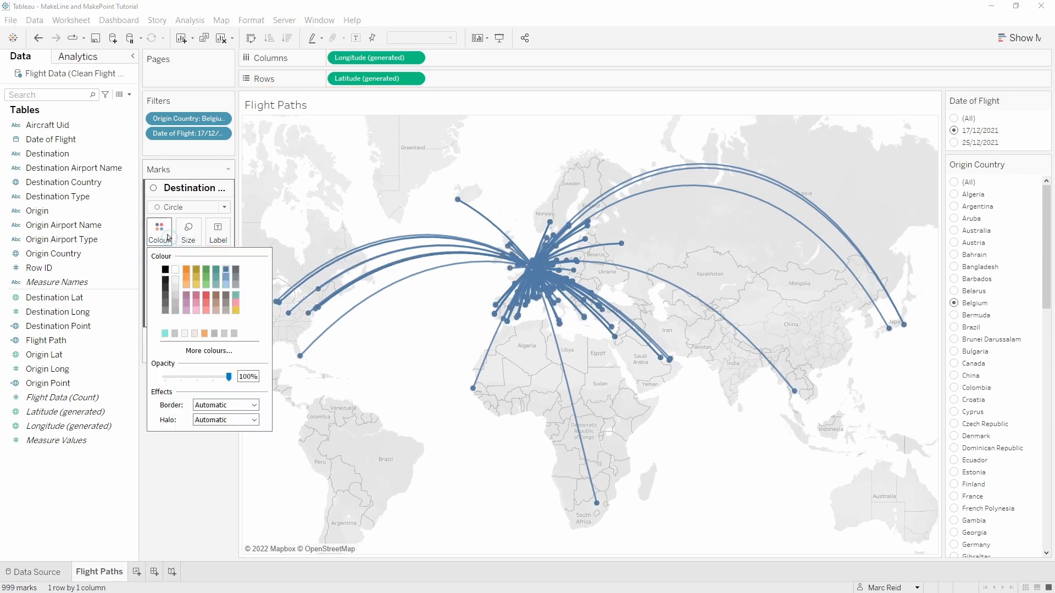
click(206, 296)
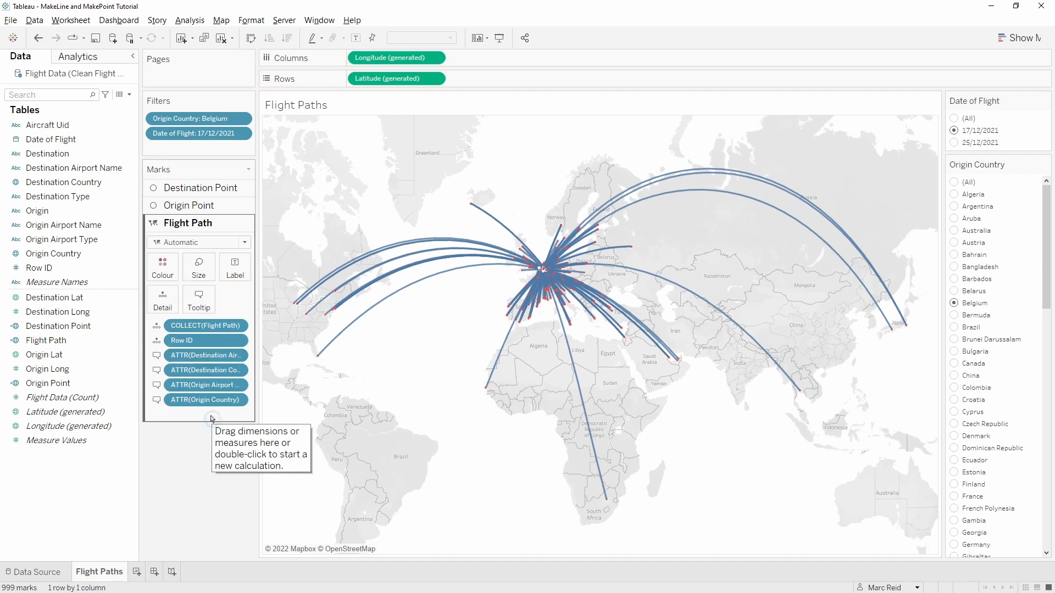
- Create Flight Distance with DISTANCE(...,"mi") and add it to the flight path tooltips
double_click(210, 418)
text(DISTANCE([Origin Point],)
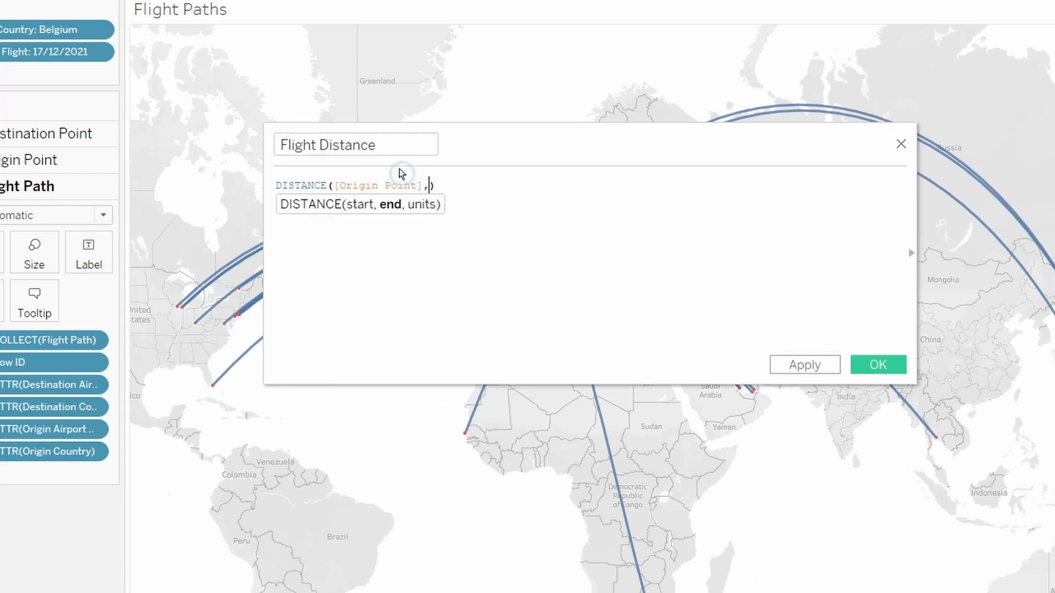
text([Destination Point],"mi"))
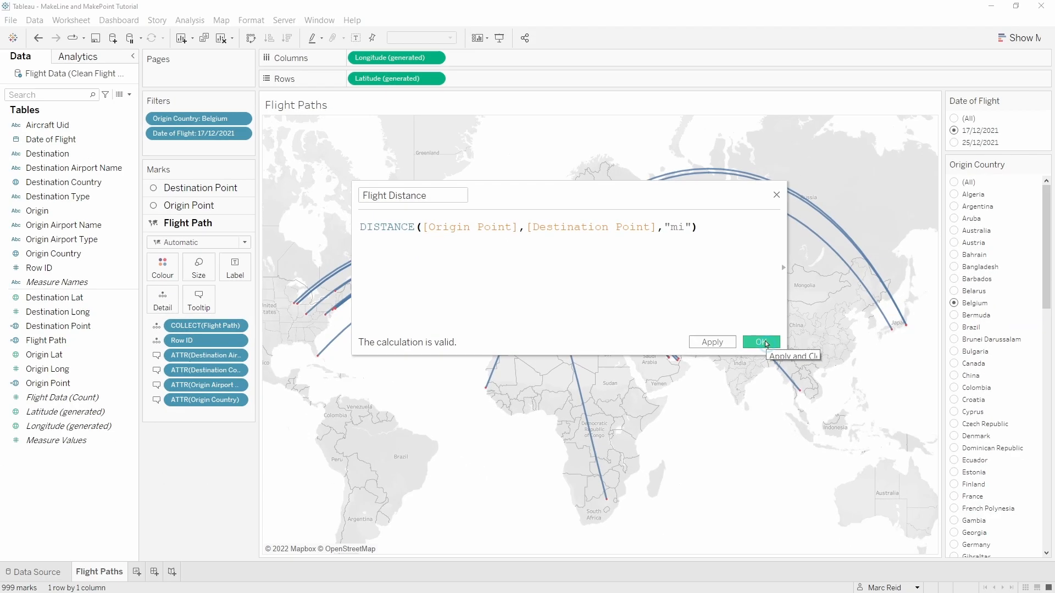
click(762, 342)
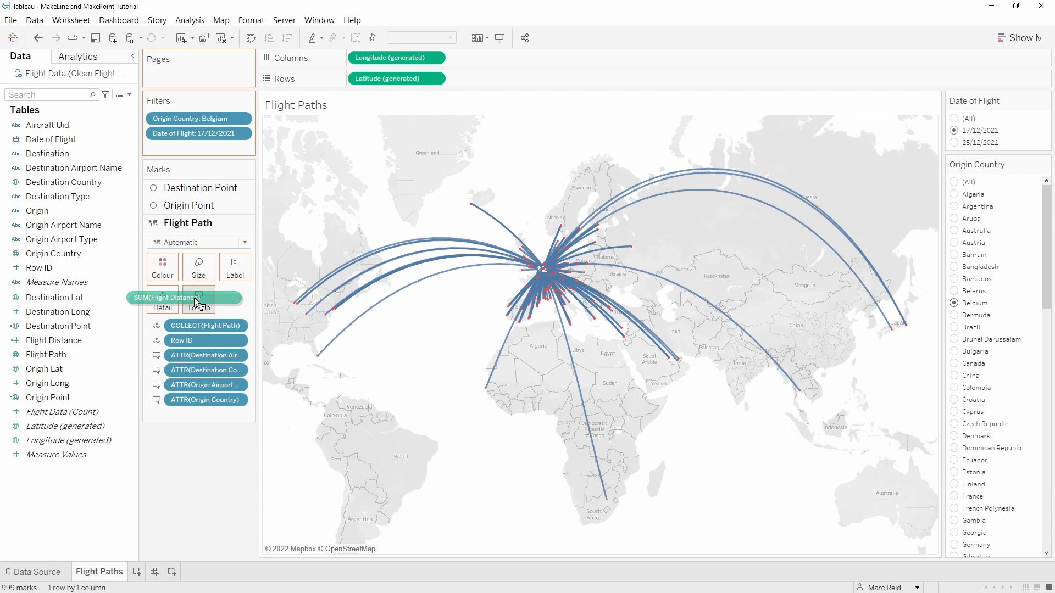
click(198, 298)
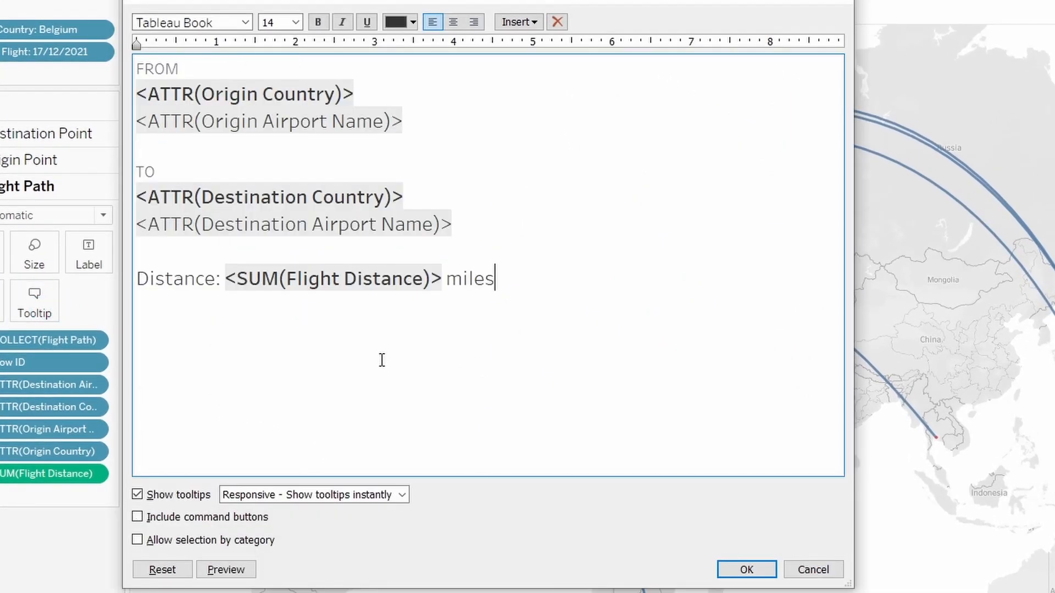
click(225, 585)
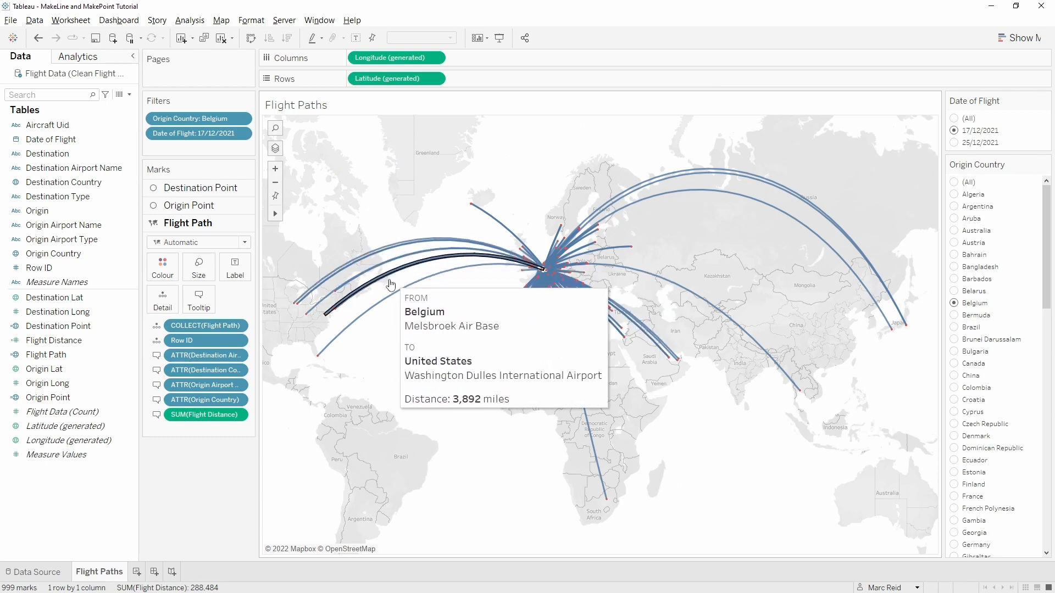
mouse_move(409, 336)
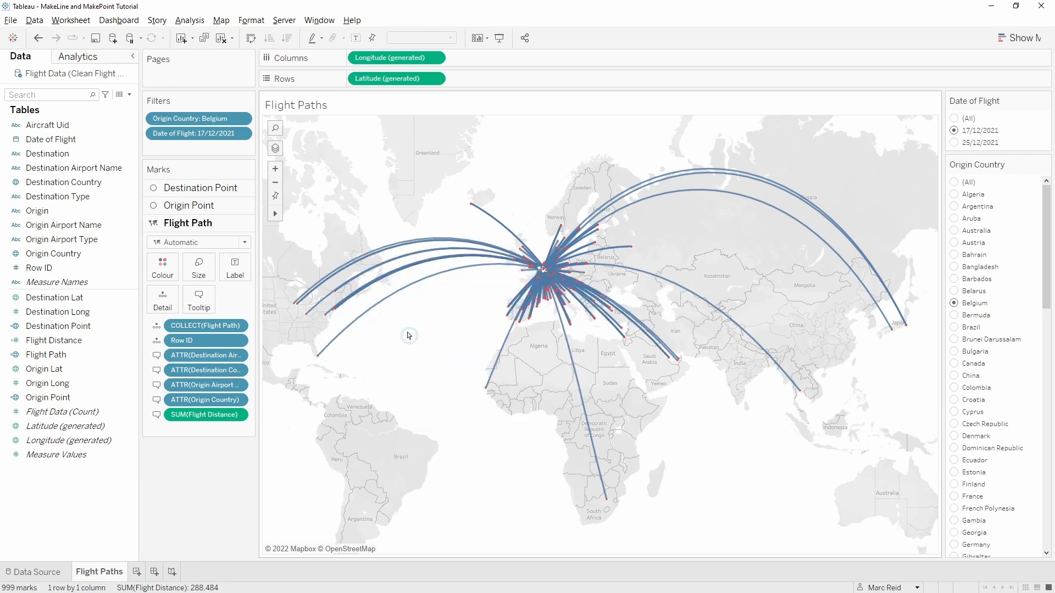
mouse_move(324, 224)
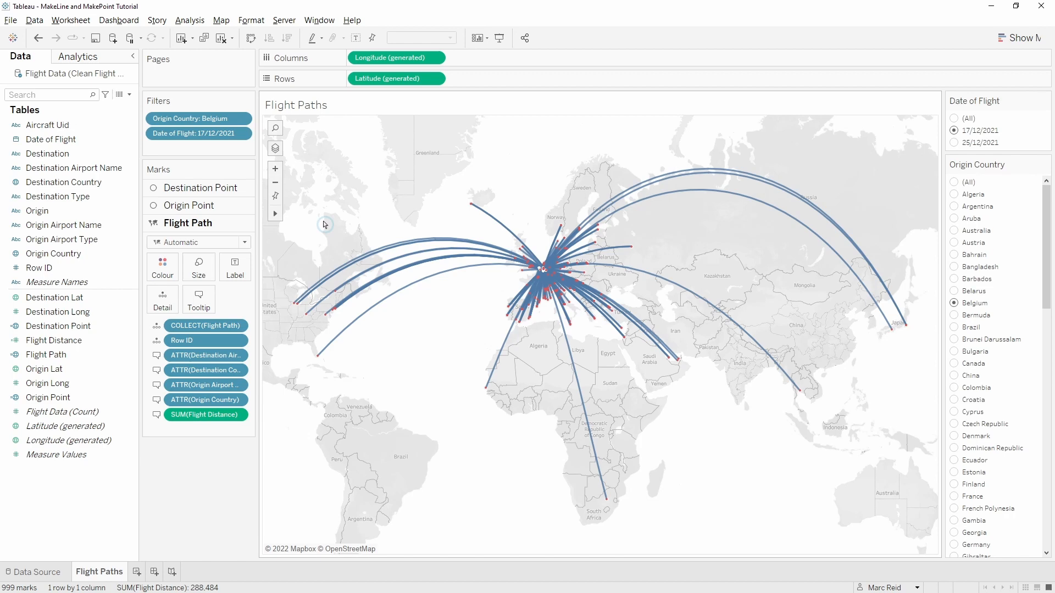
mouse_move(345, 206)
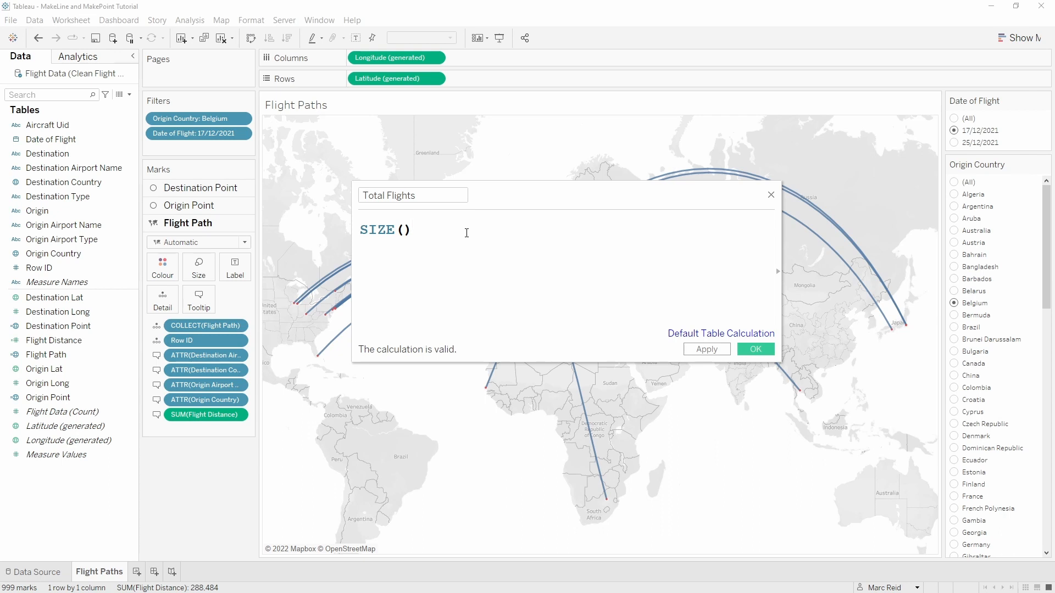
- Confirm the Total Flights SIZE() calculation and add it to the flight path marks
click(415, 230)
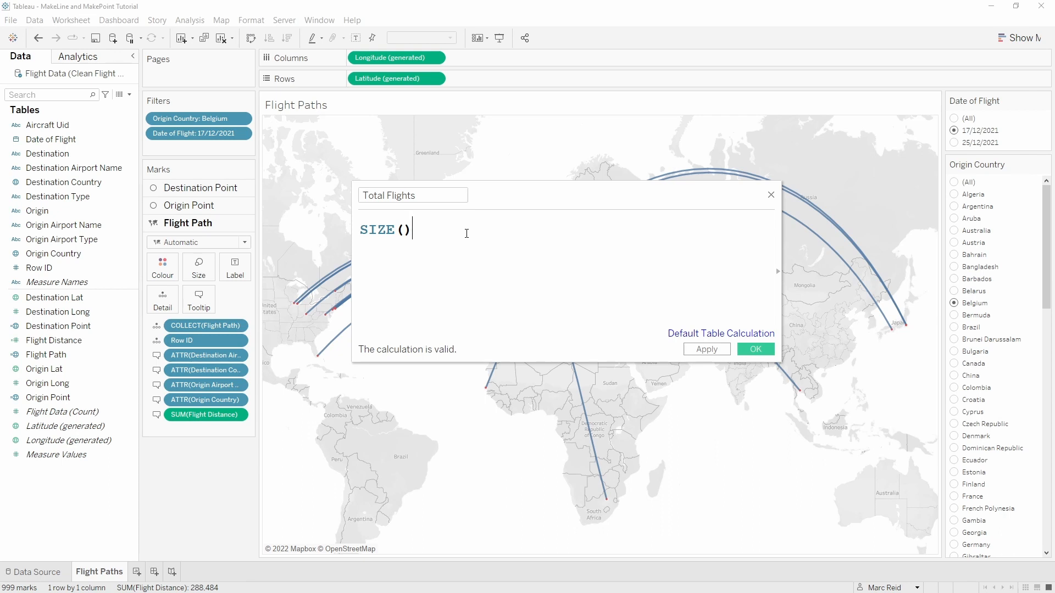
click(756, 349)
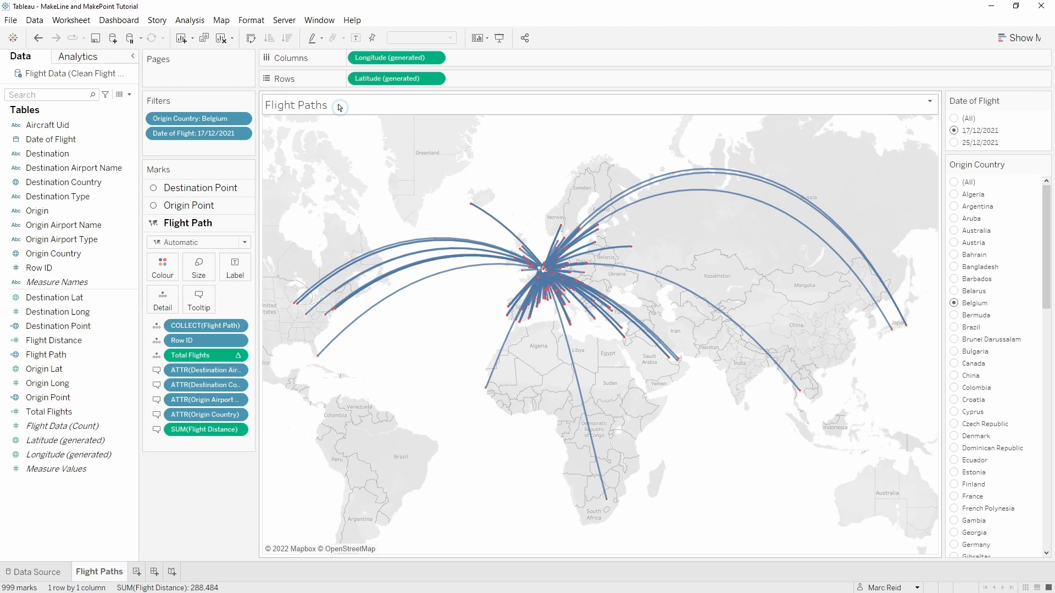
- Set the title to '<Total Flights> flights from <Origin Country> on <Date of Flight>'
double_click(295, 105)
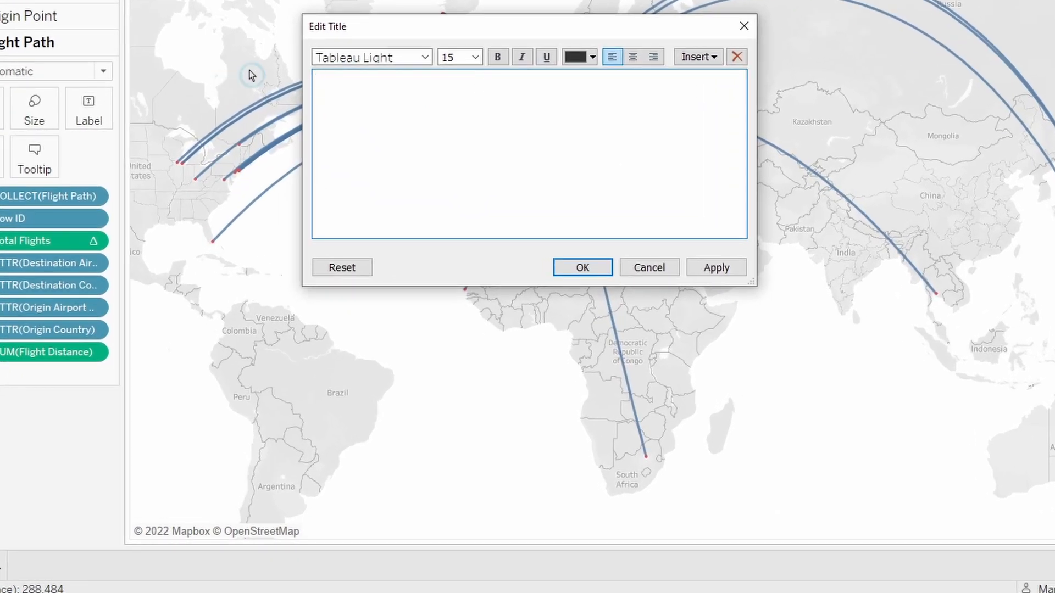
click(698, 57)
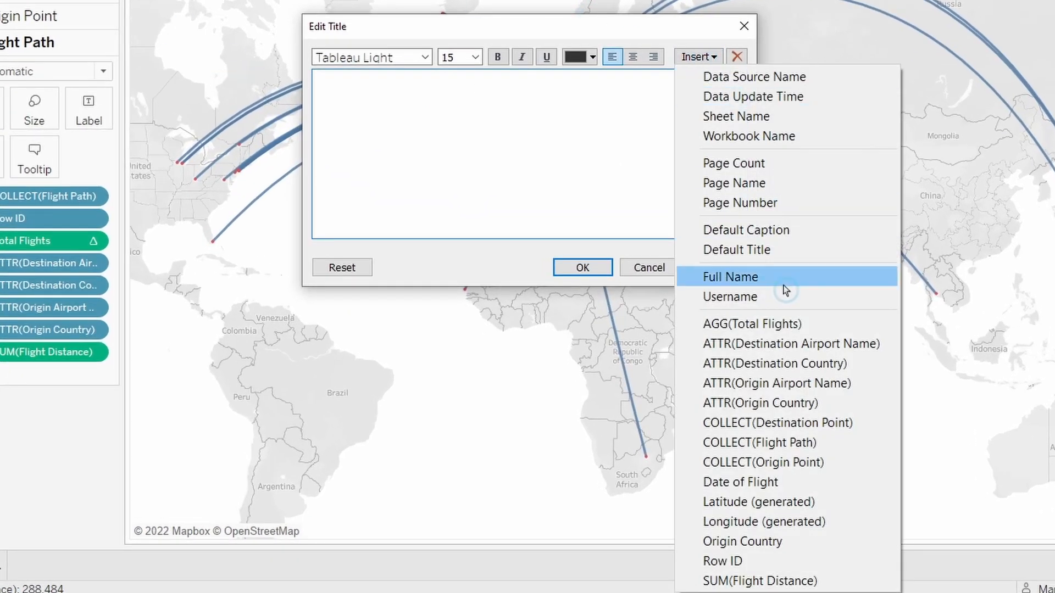
click(752, 323)
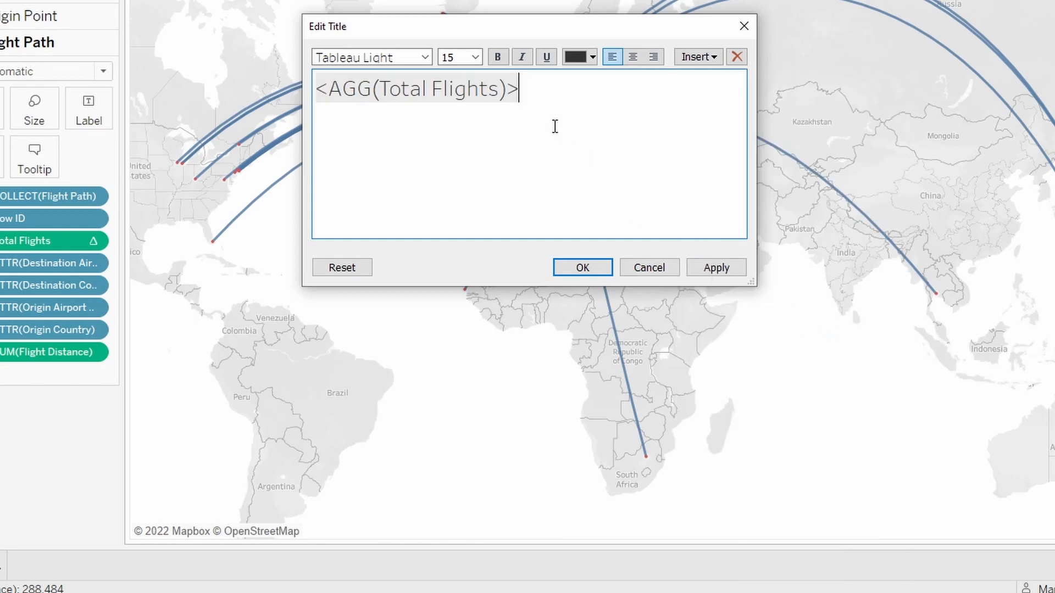
text(flights from)
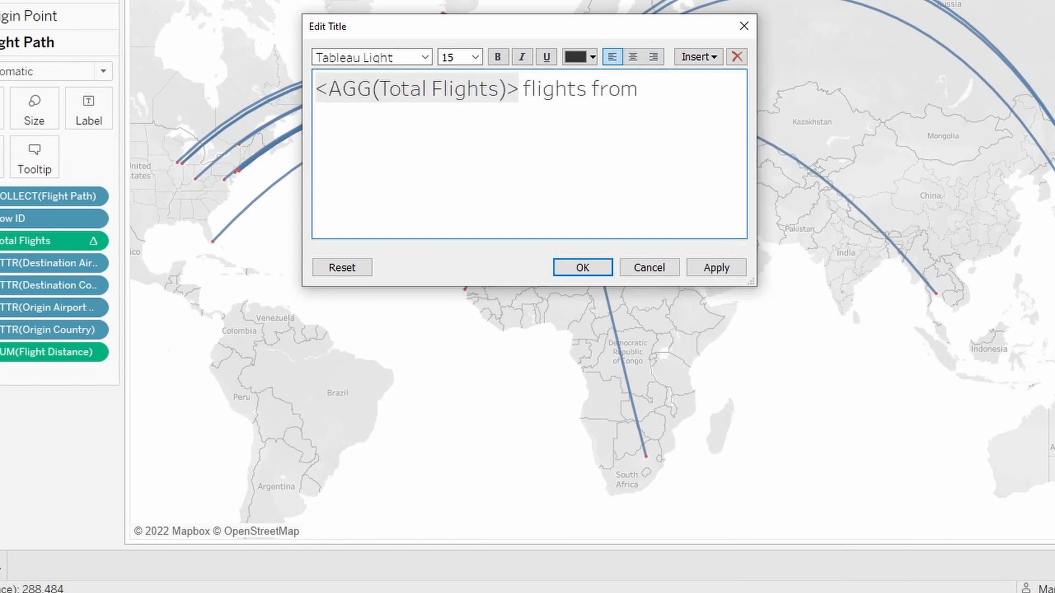
click(697, 57)
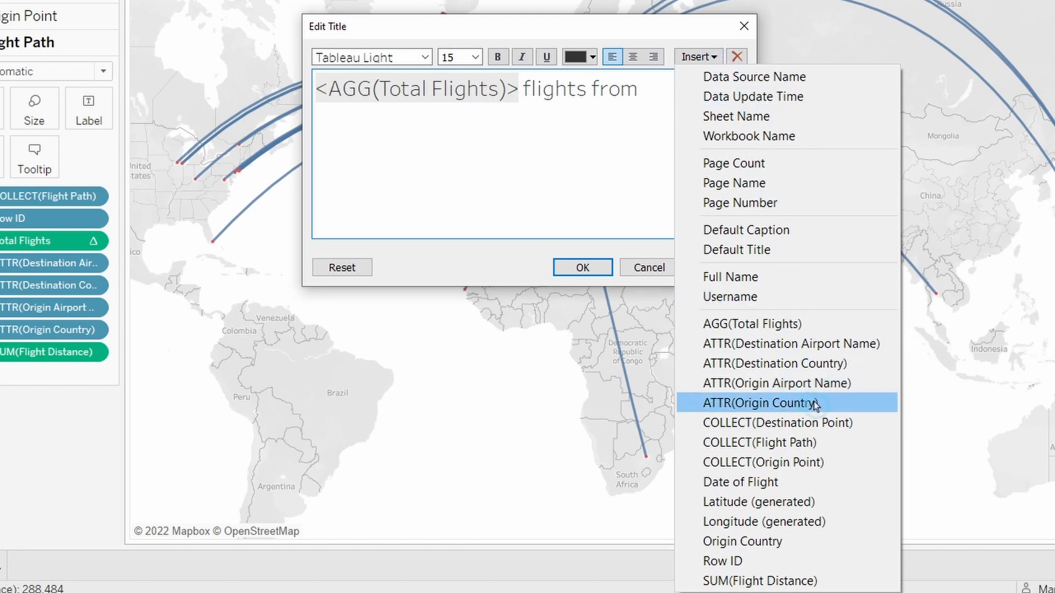
click(761, 403)
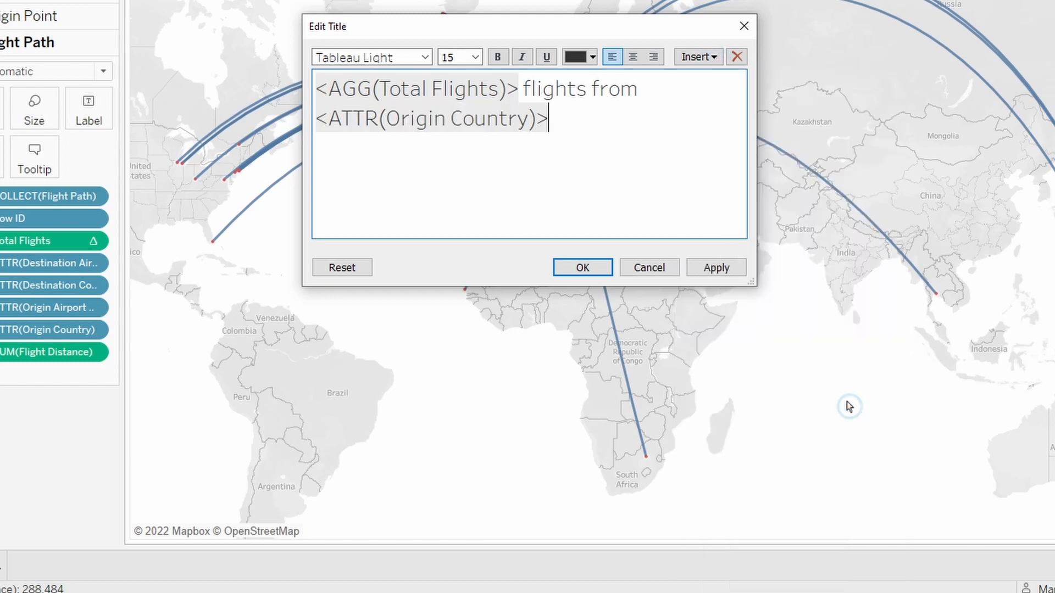
click(698, 56)
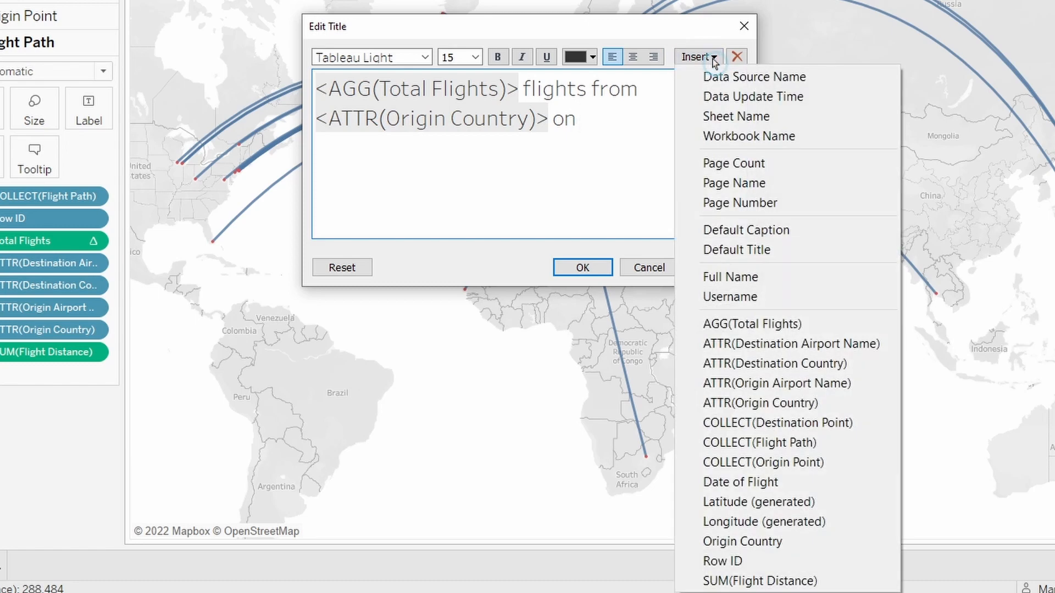
click(739, 482)
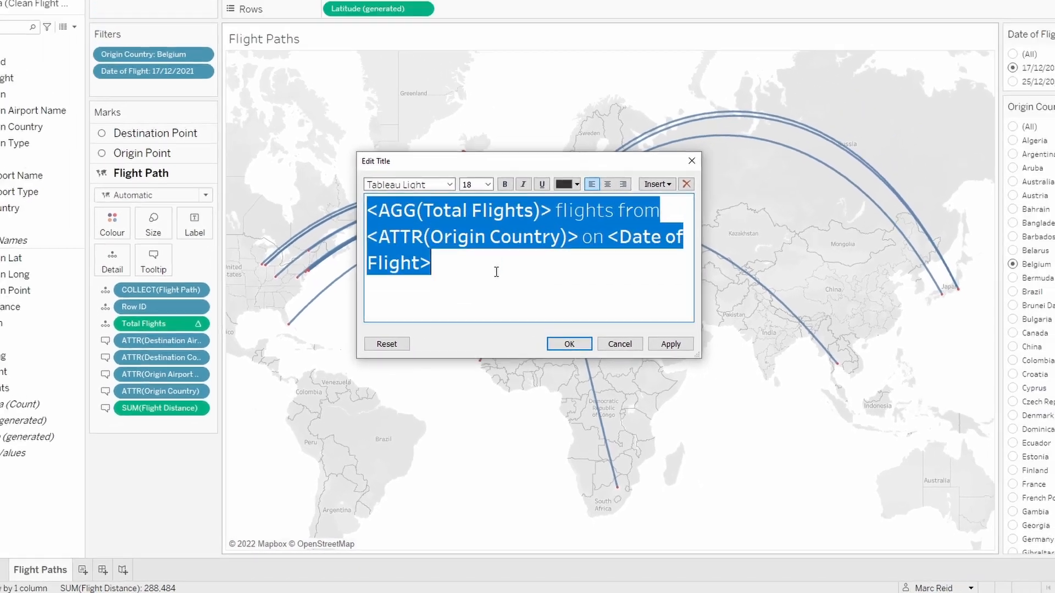
click(570, 344)
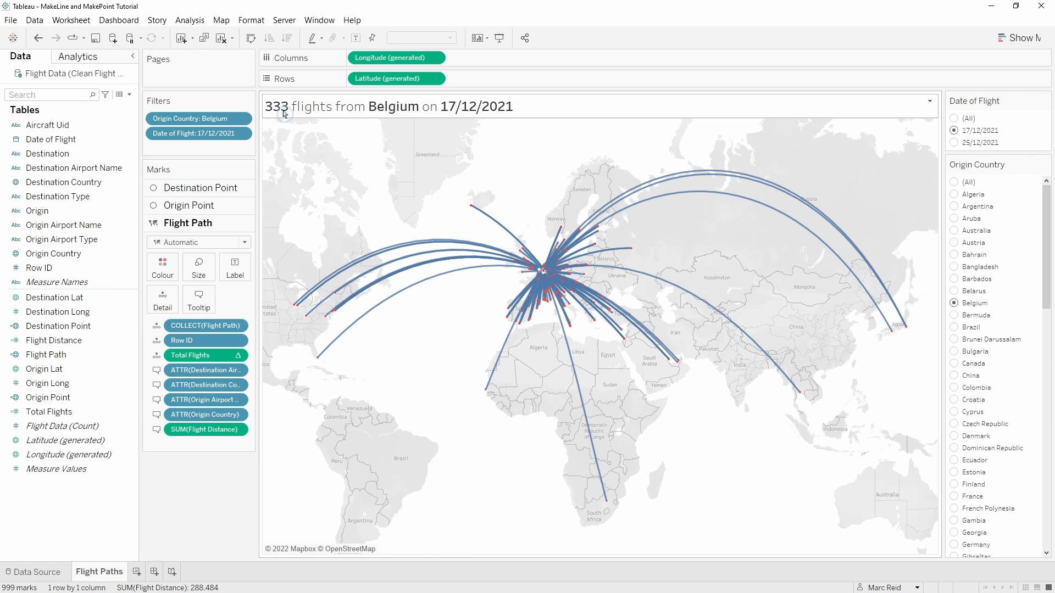
mouse_move(461, 113)
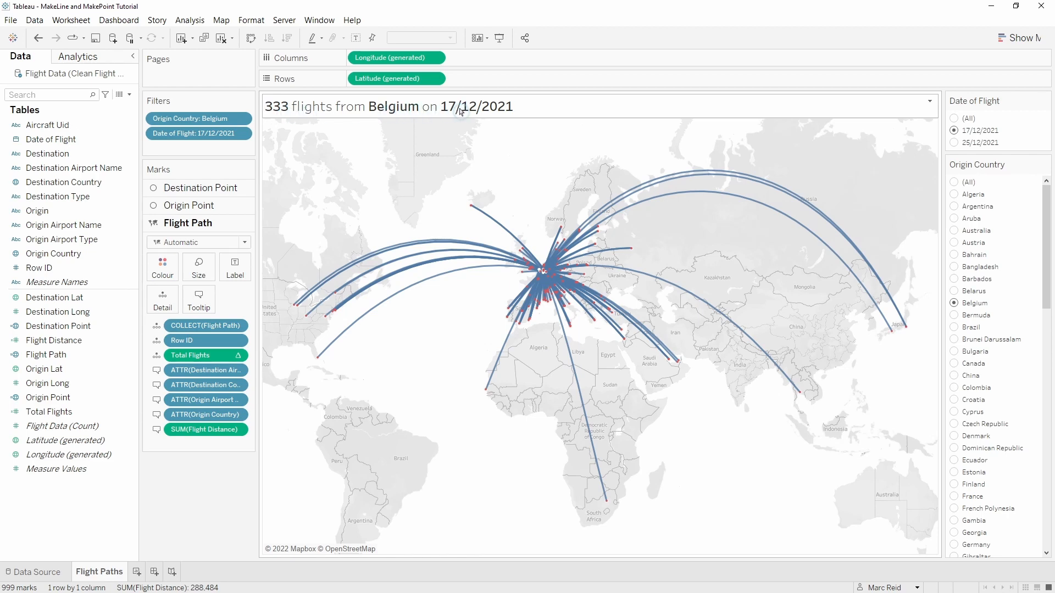
mouse_move(509, 111)
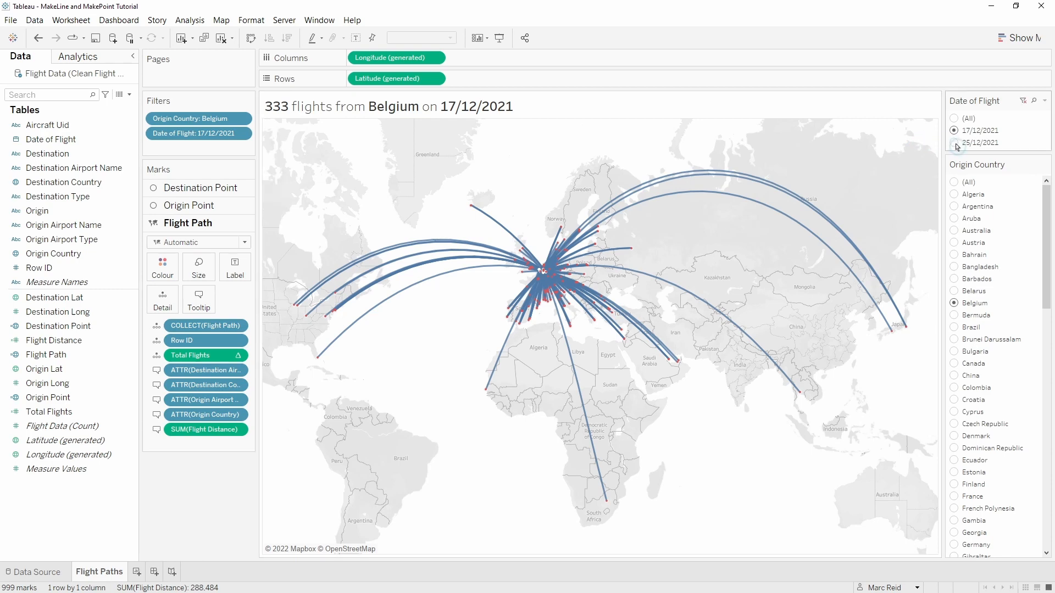
click(953, 143)
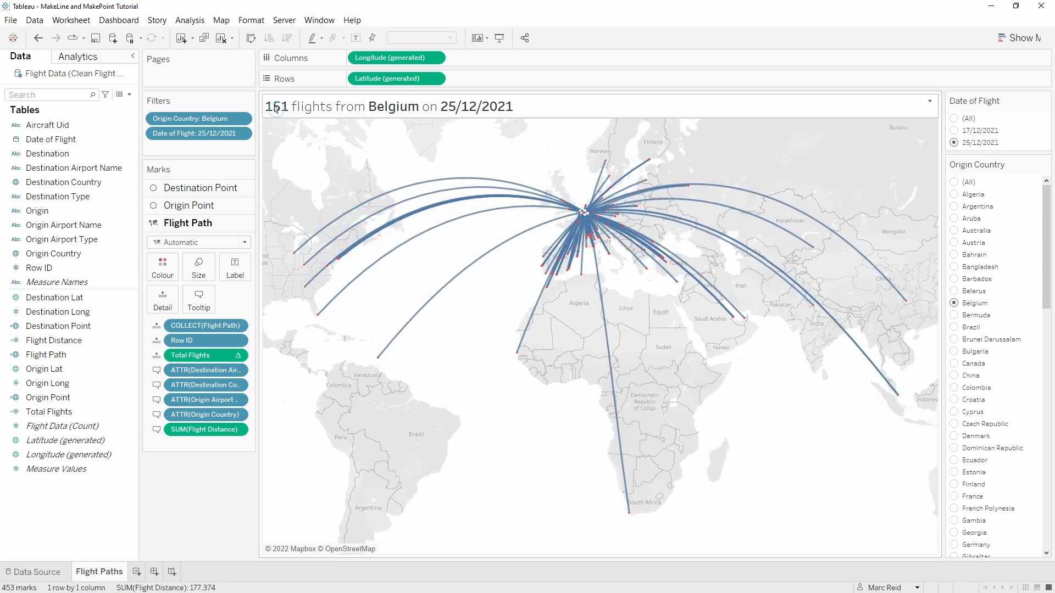
click(954, 130)
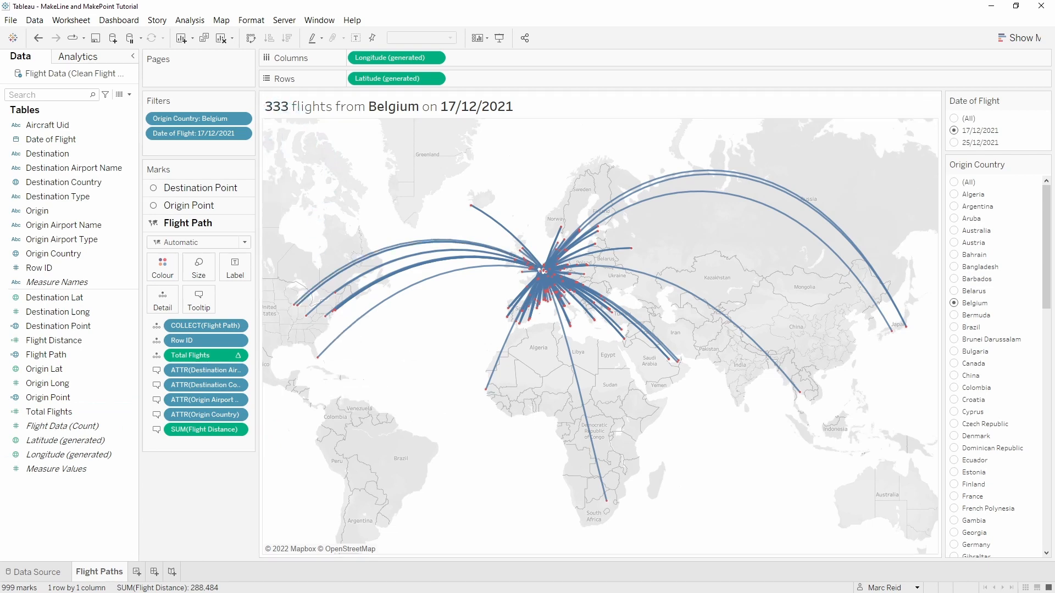
mouse_move(204, 570)
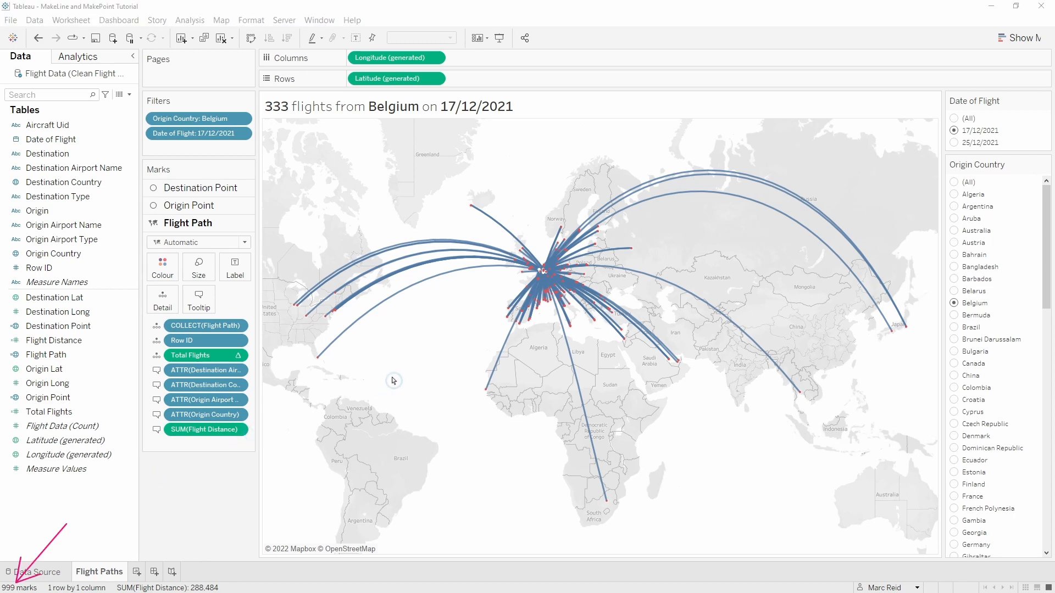
mouse_move(503, 379)
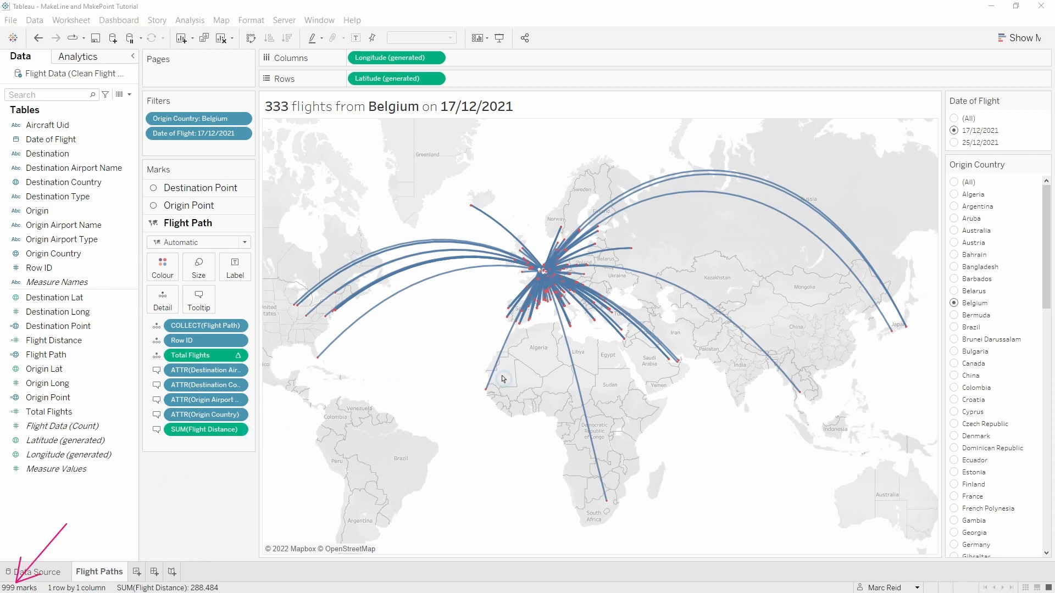
mouse_move(509, 356)
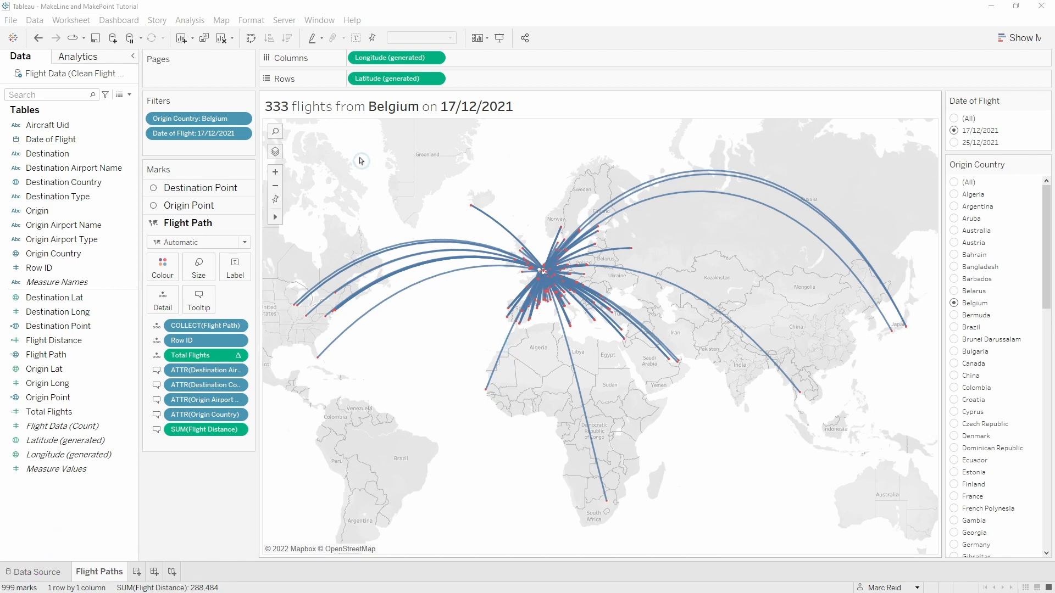
mouse_move(353, 167)
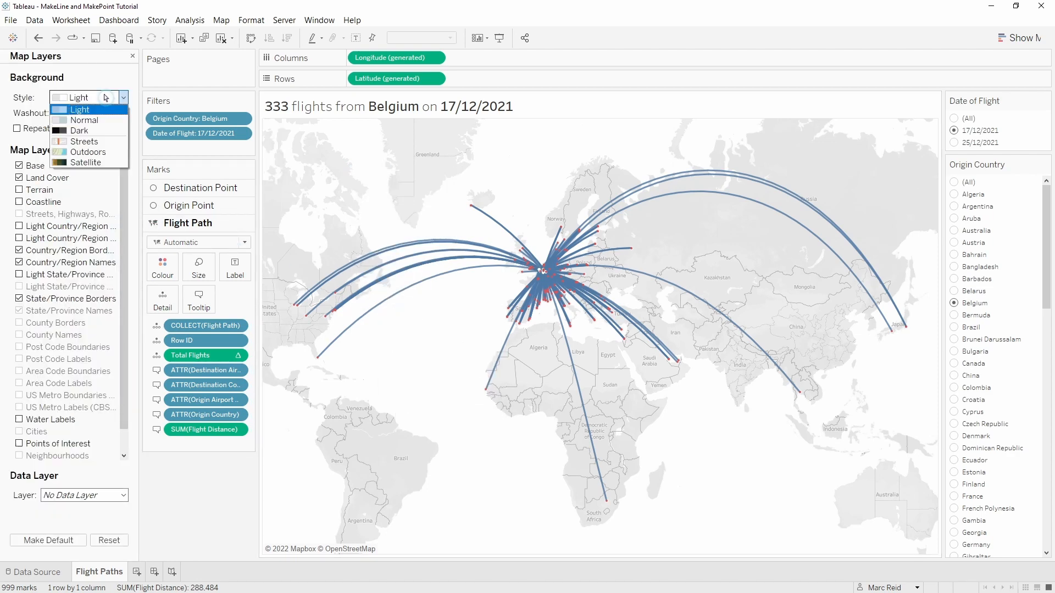
- Set the map style to Dark and hide the Land Cover and names layers
click(79, 130)
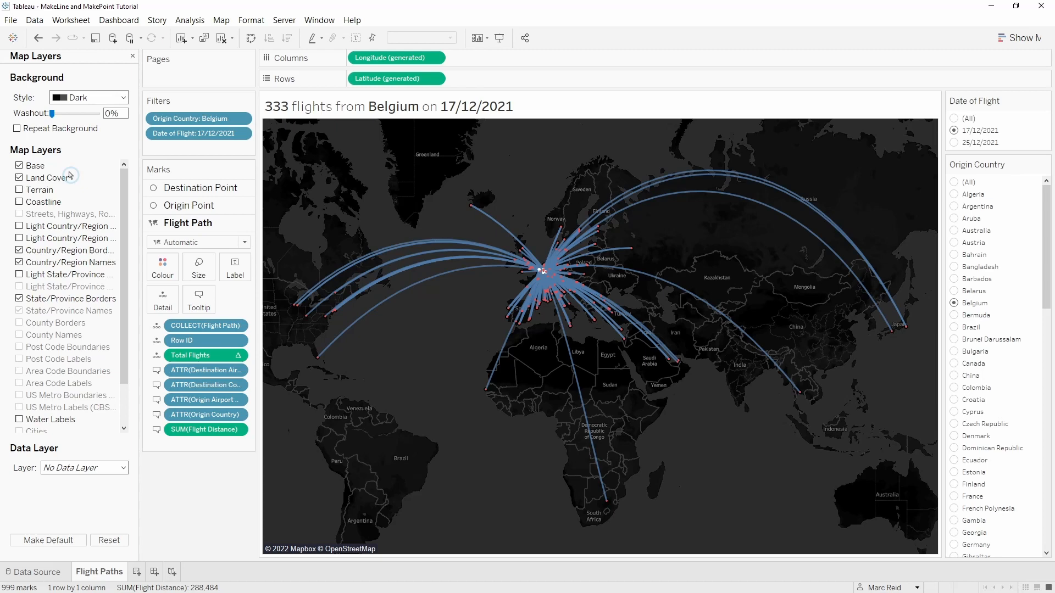
click(18, 178)
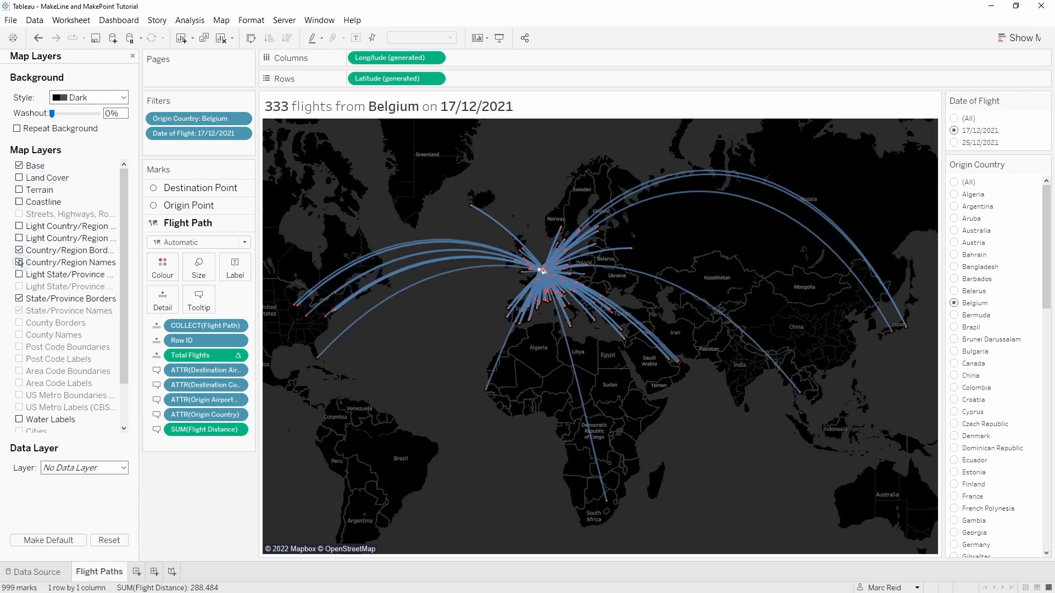
click(20, 262)
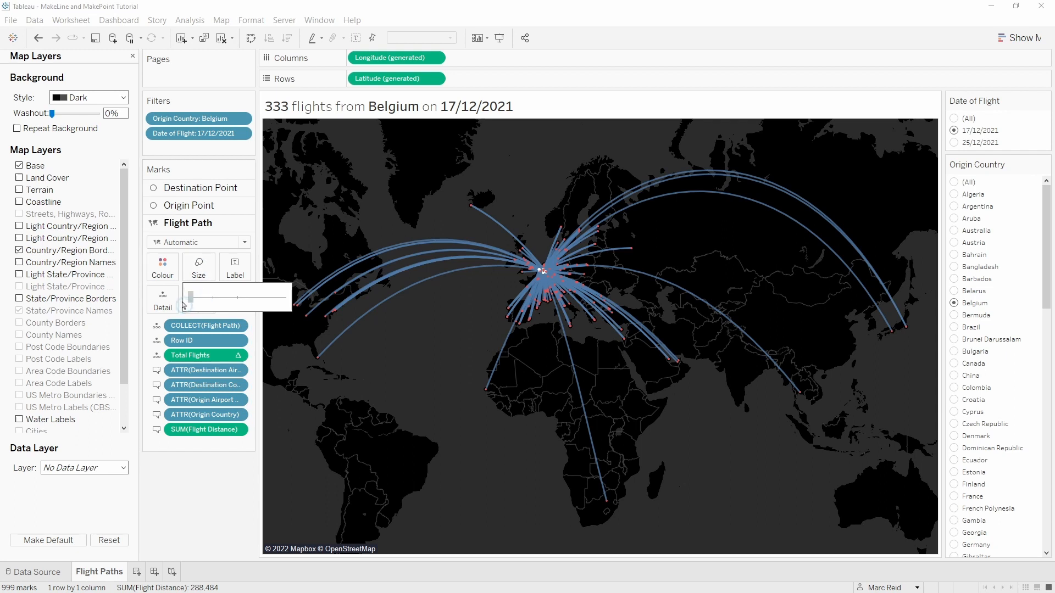
- Colour the flight paths cyan and lower their opacity
click(162, 267)
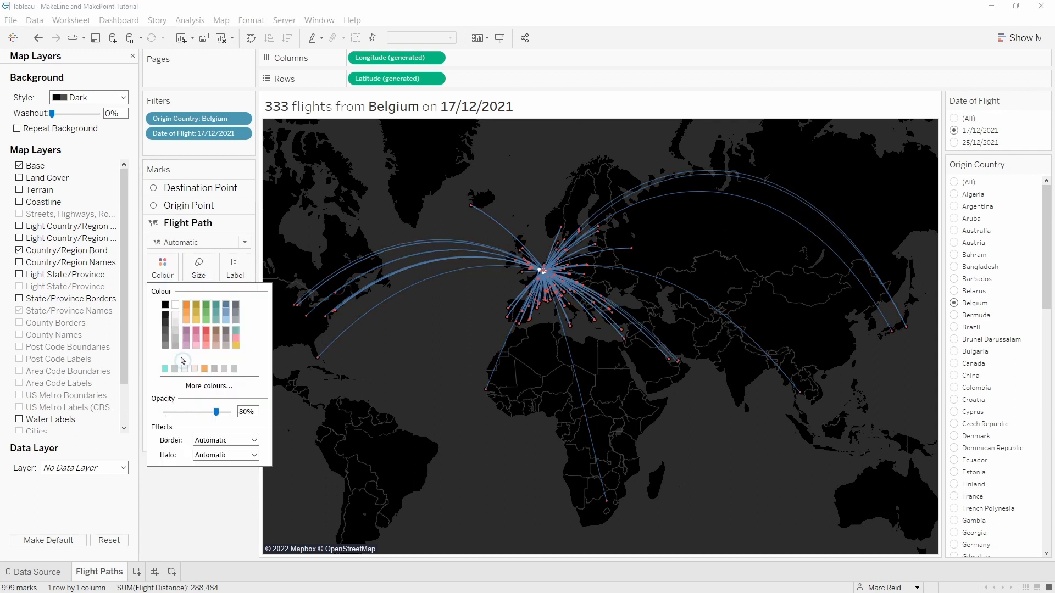
click(165, 369)
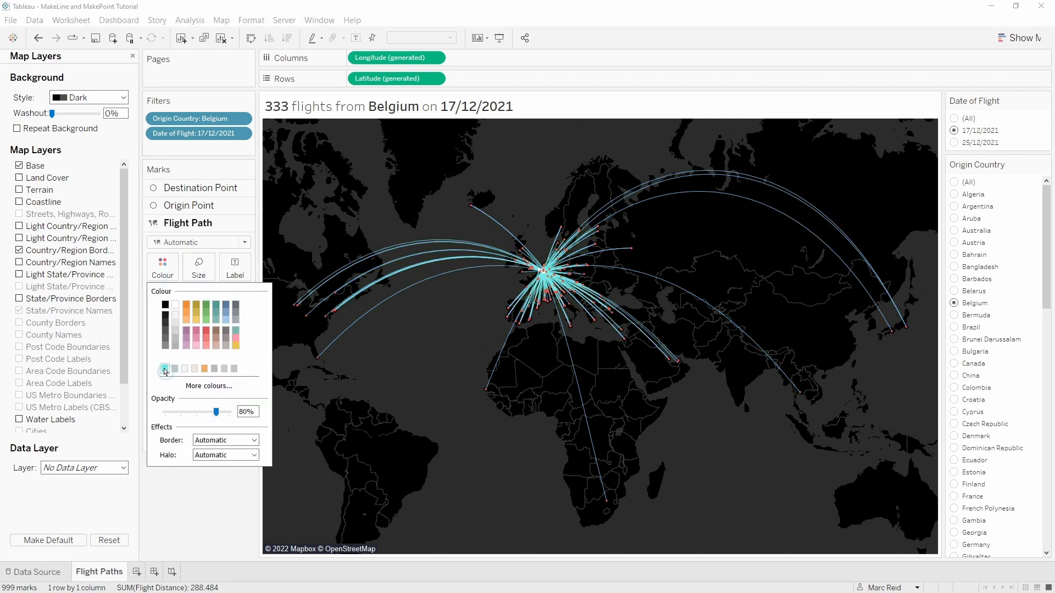
drag(234, 411, 192, 411)
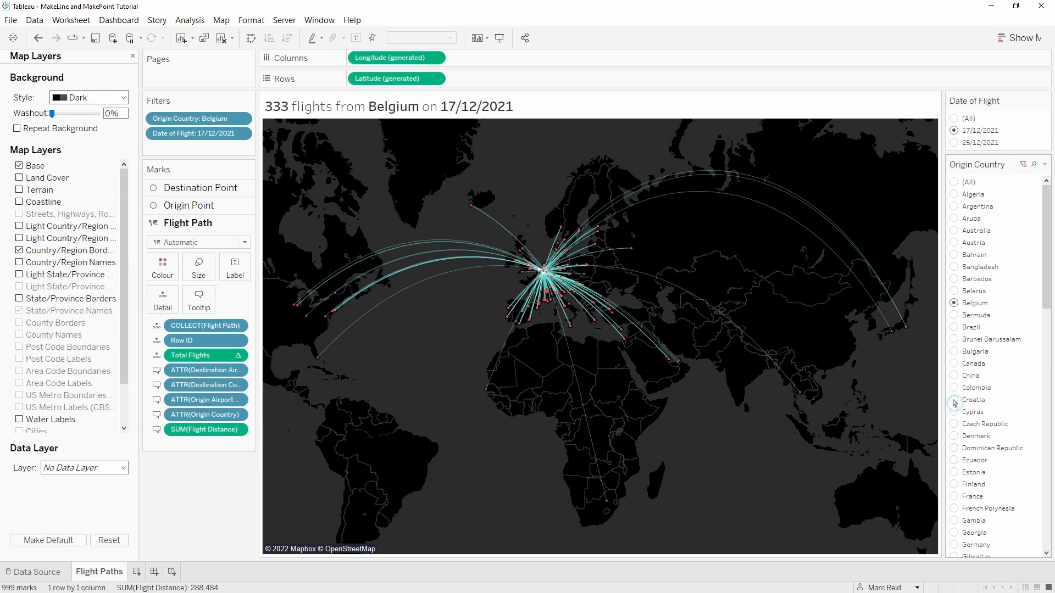
- Filter the origin country to Croatia, then to Czech Republic, showing 192 flights
click(954, 400)
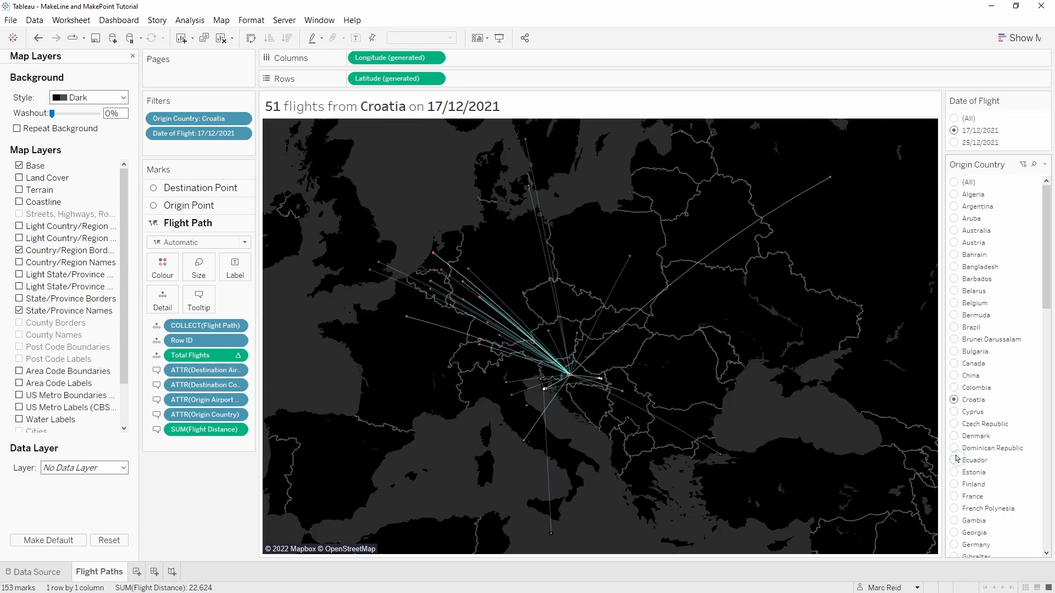
click(953, 423)
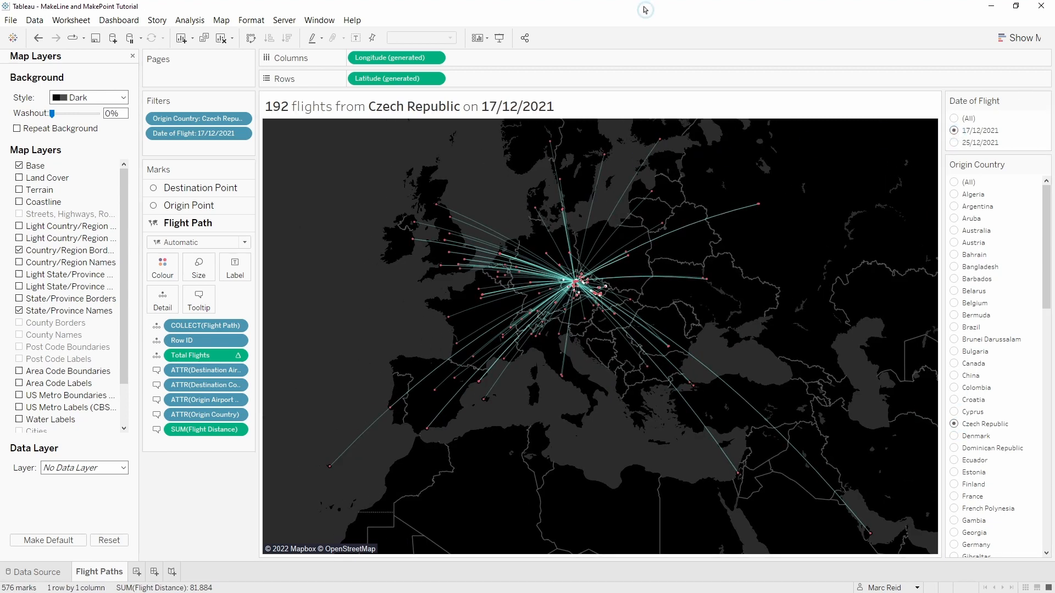
mouse_move(607, 25)
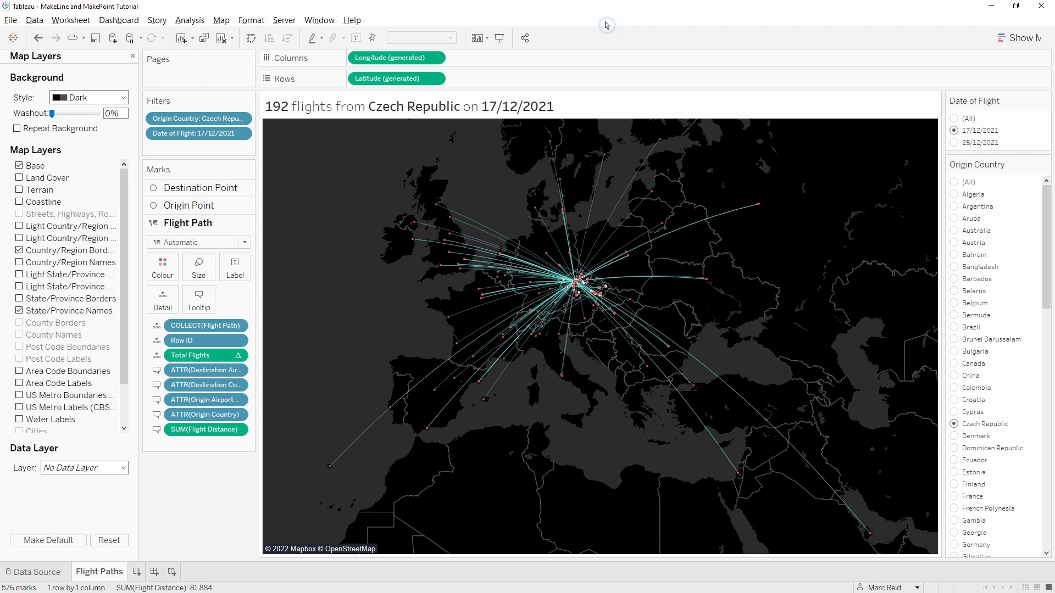
mouse_move(605, 19)
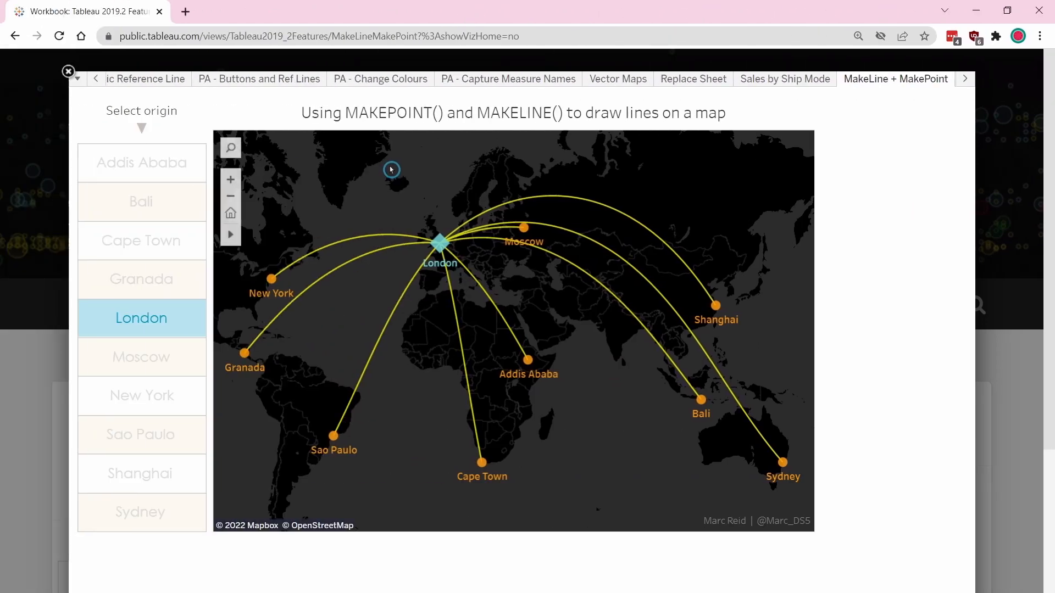
mouse_move(165, 204)
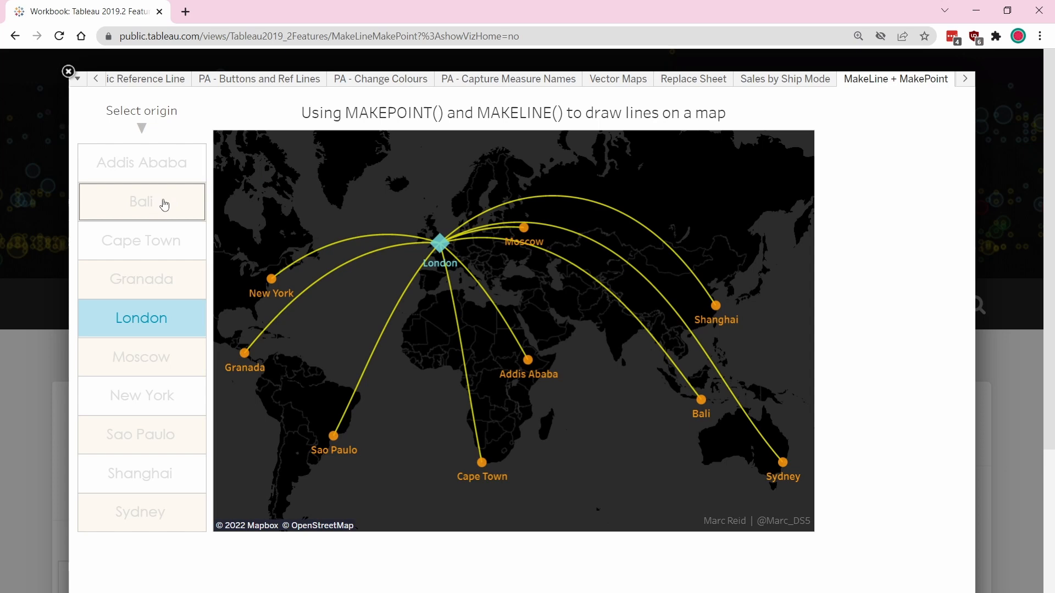
mouse_move(172, 203)
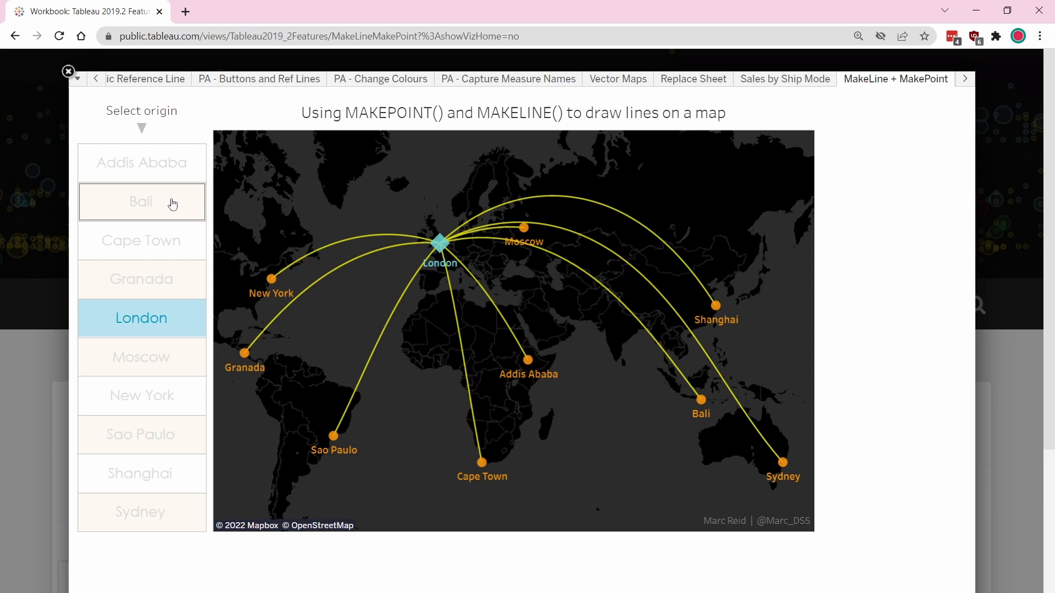
- Select Bali, then Shanghai as the origin city in the example flight-line viz
click(141, 202)
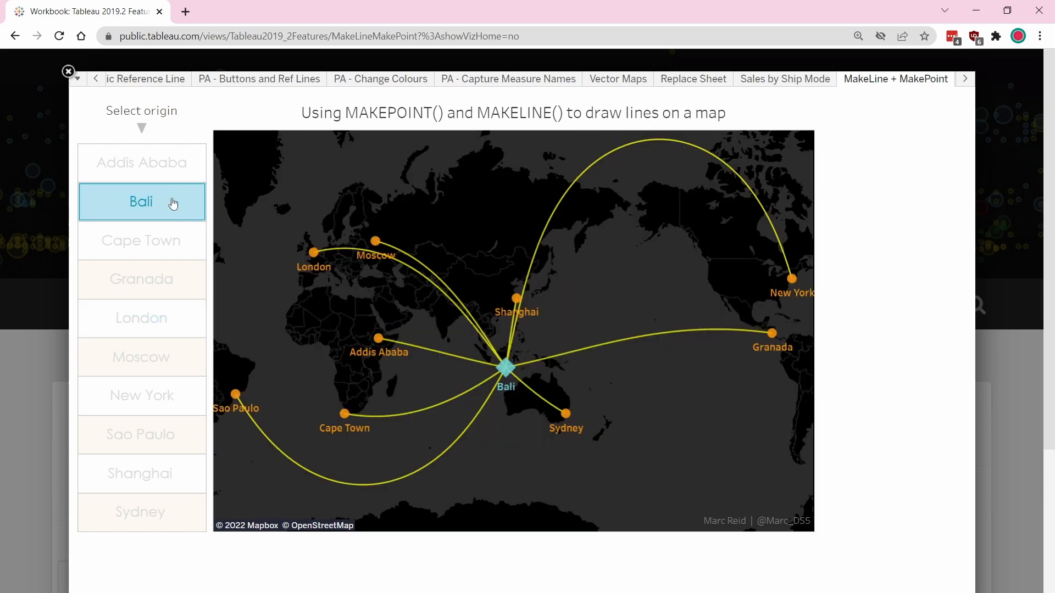
mouse_move(169, 277)
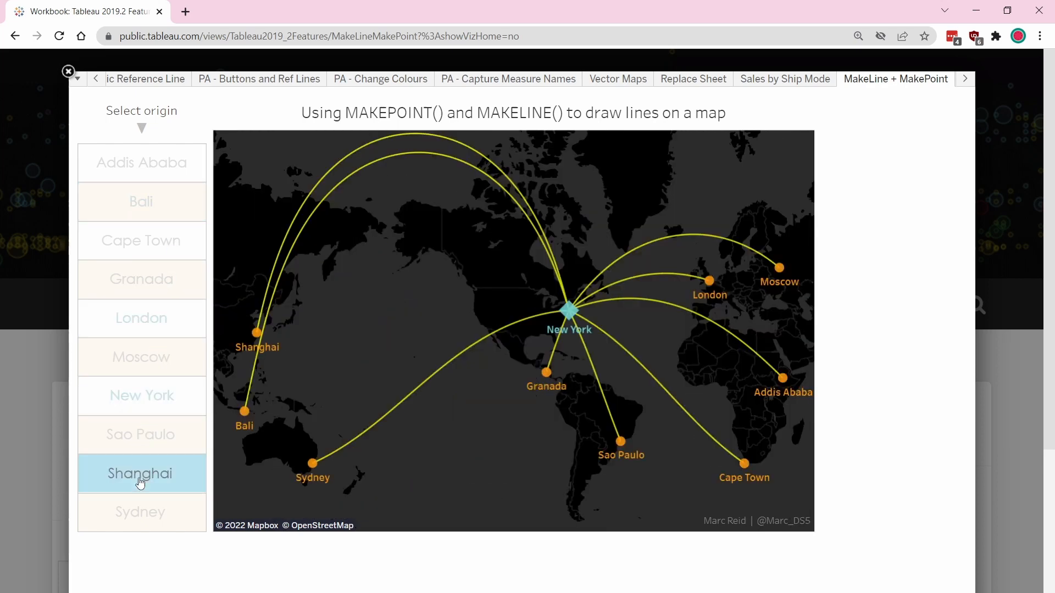
click(139, 474)
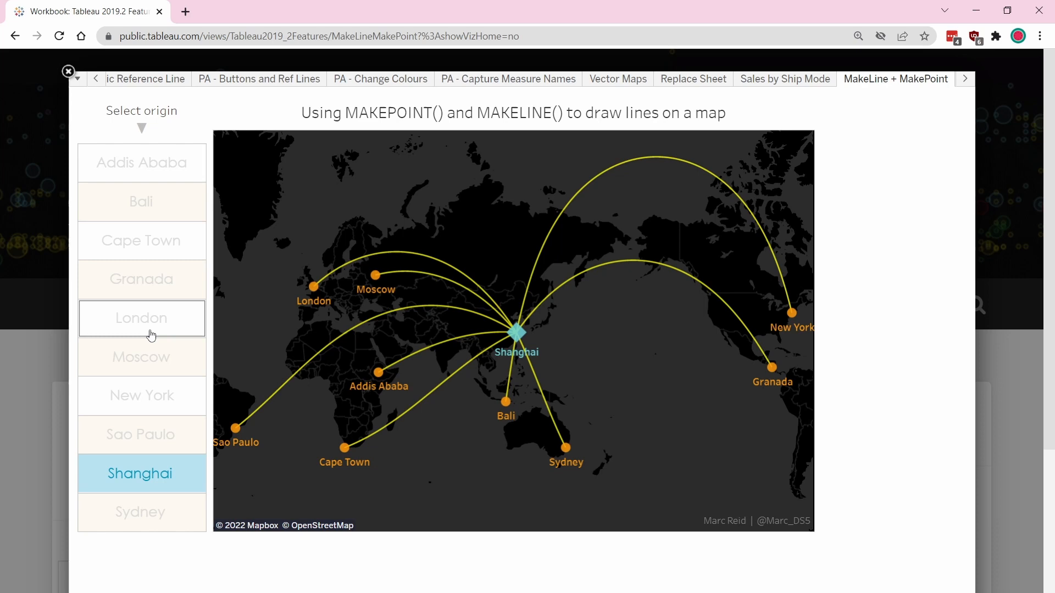
mouse_move(294, 74)
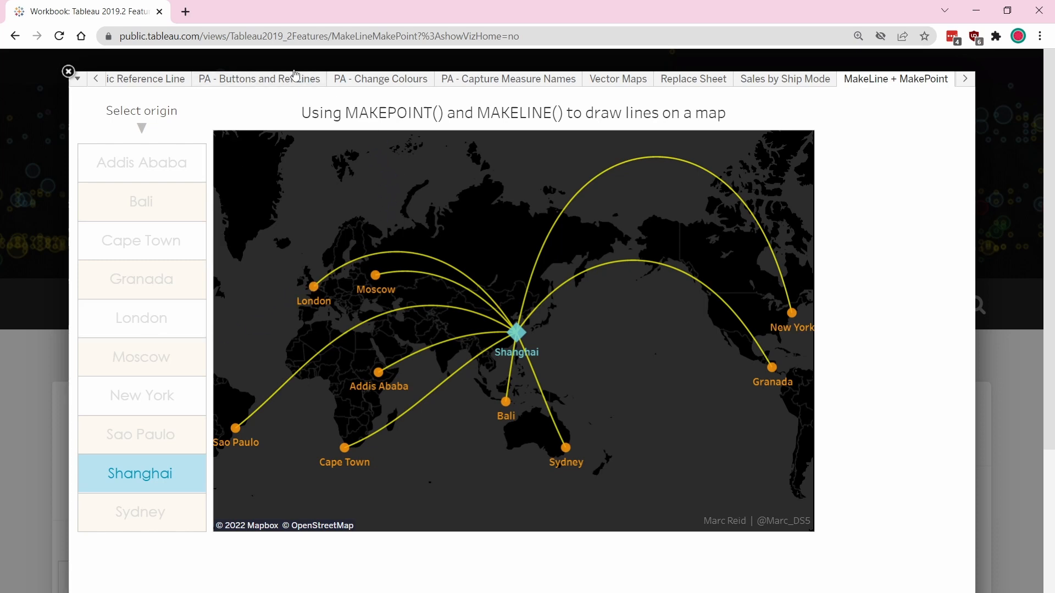